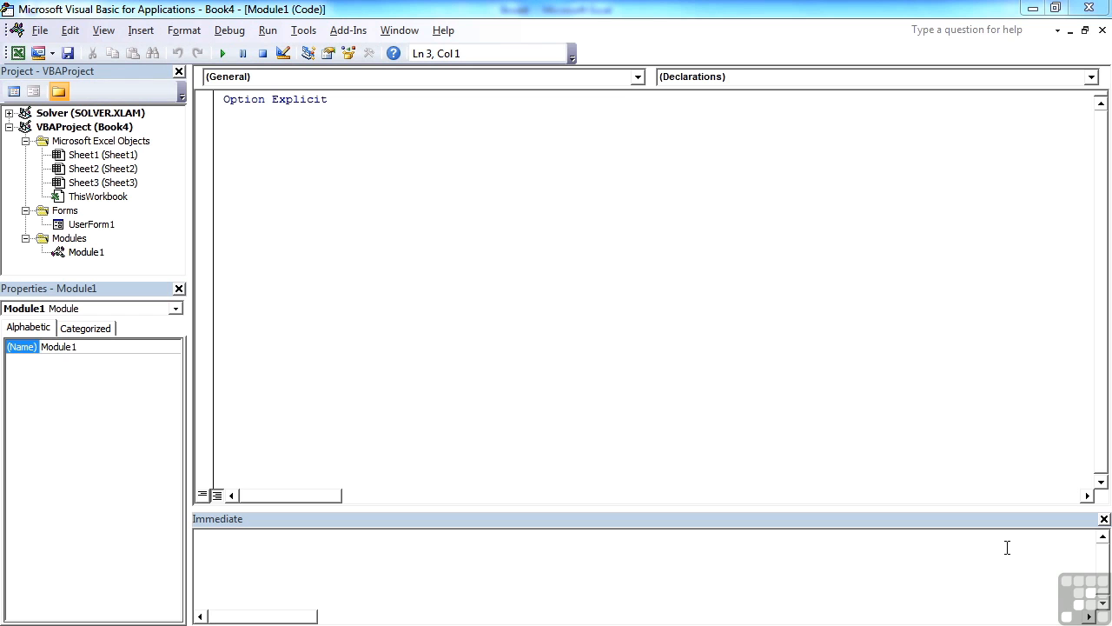
mouse_move(977, 448)
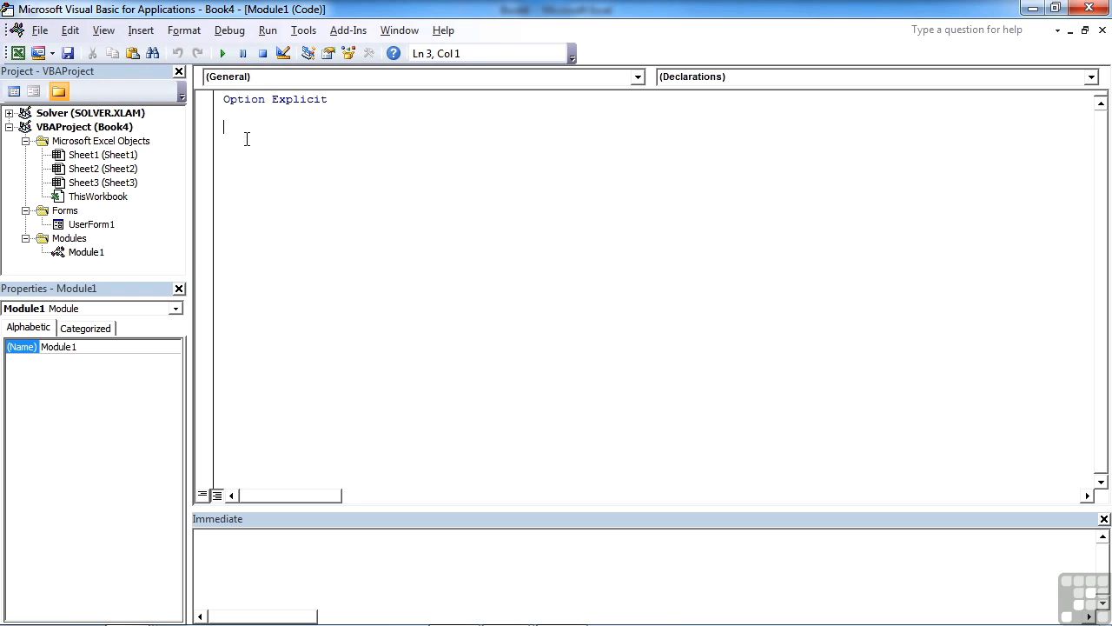
Start Sub stringTest and declare Dim myName As String
text(sub stringTest()
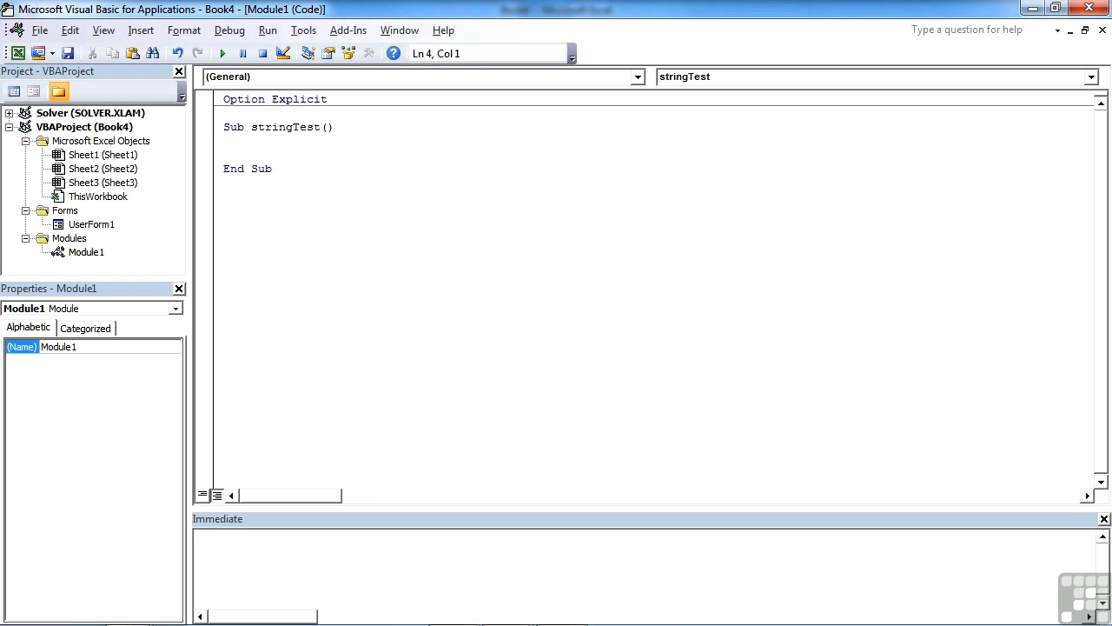
text(dim)
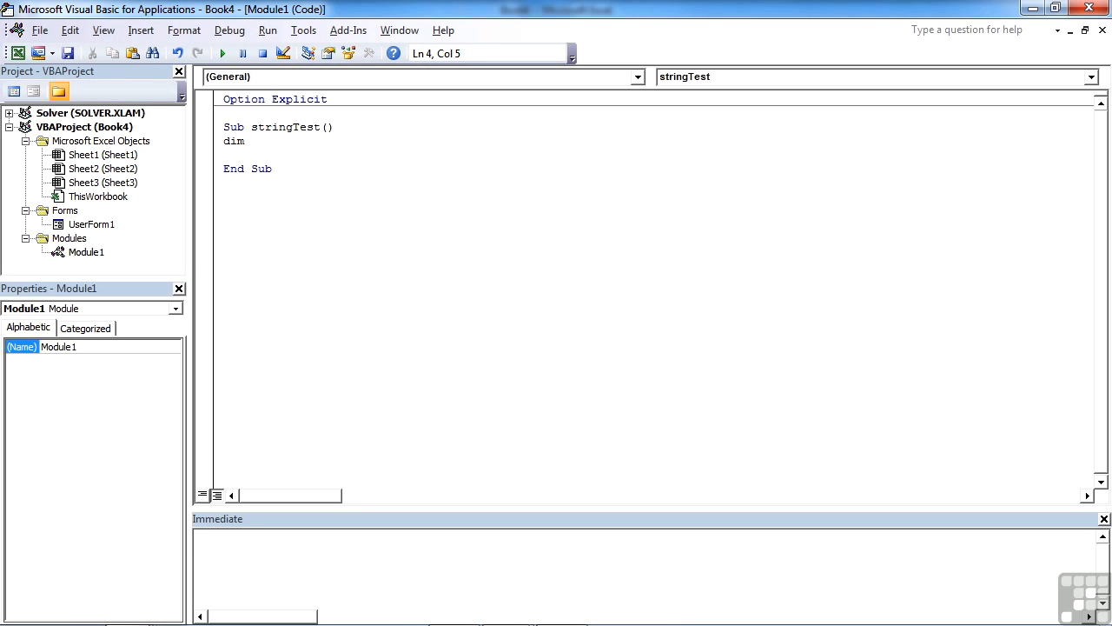
text(myName a)
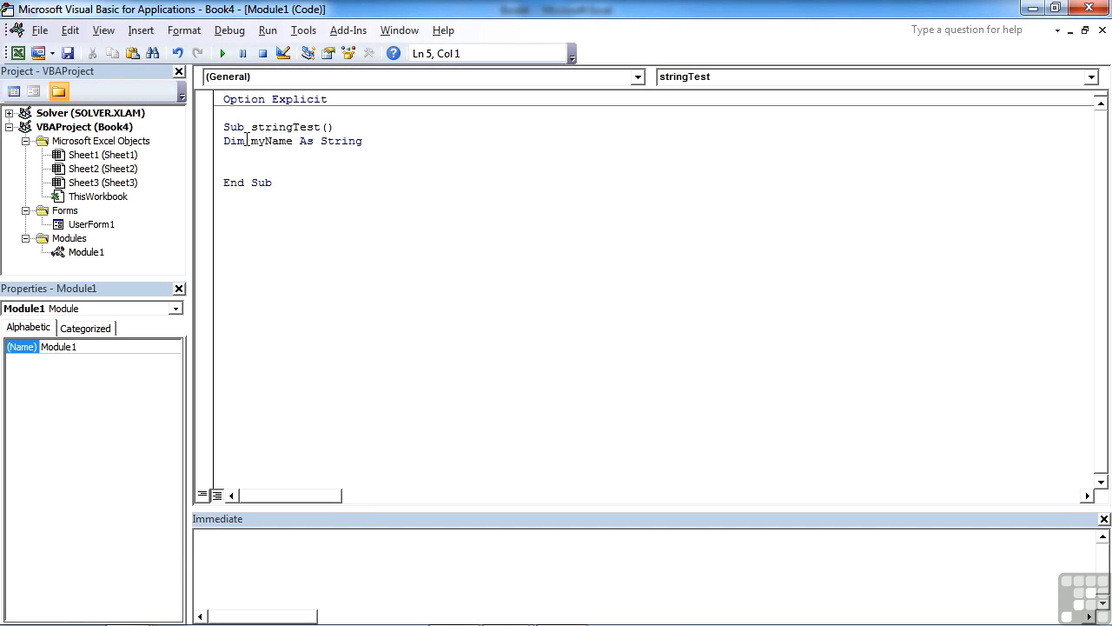
Declare Dim myFixedName As String * 20 as a fixed-length string
text(dim my)
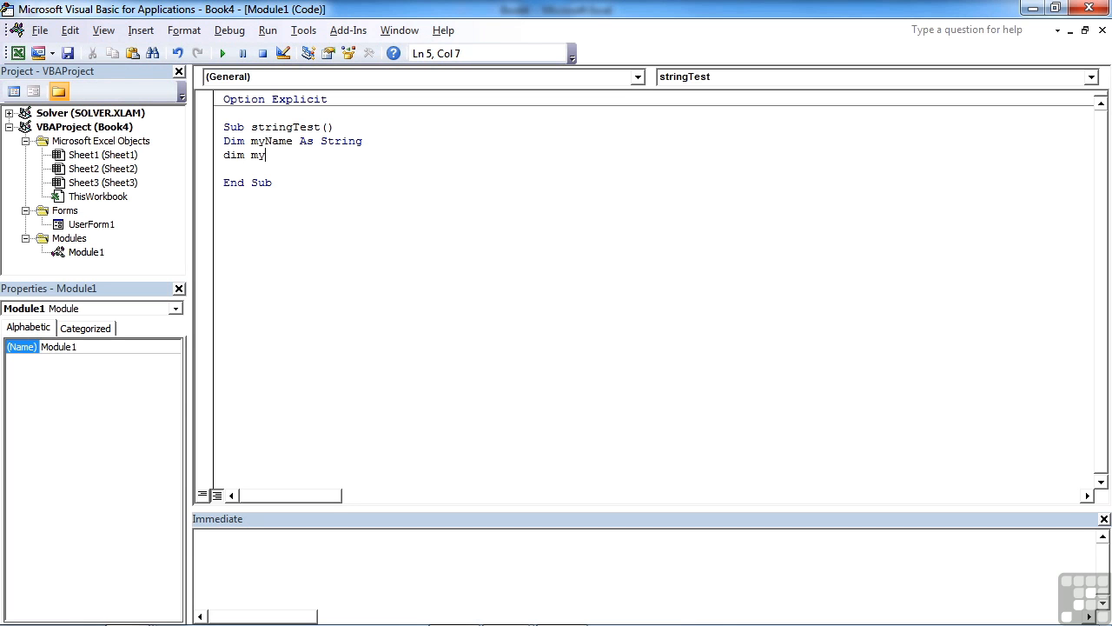
text(FixedName)
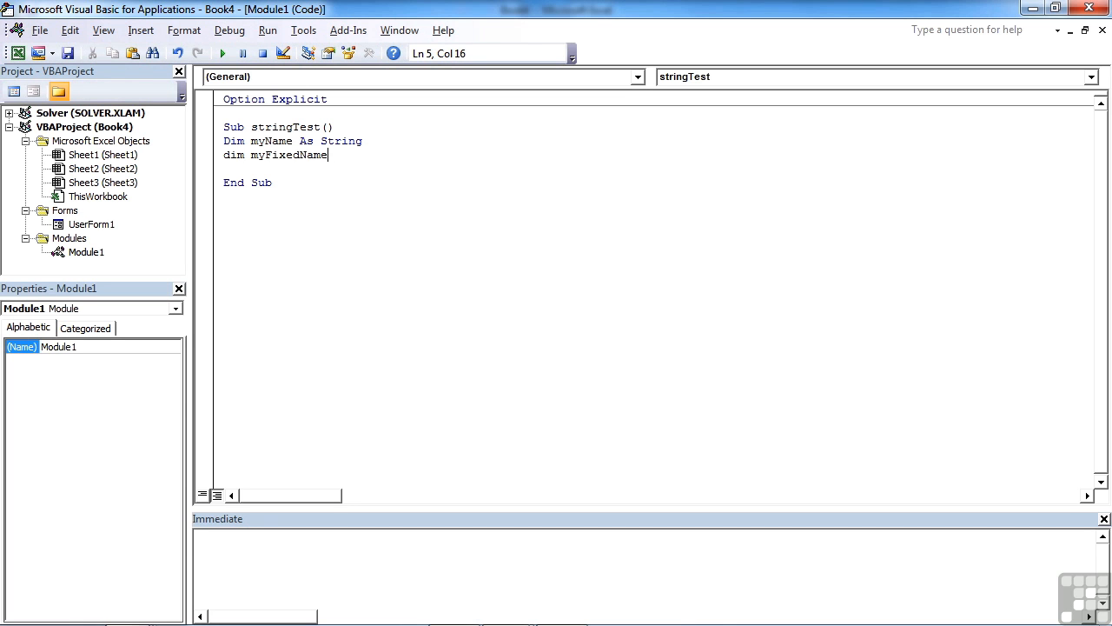
text(as String *)
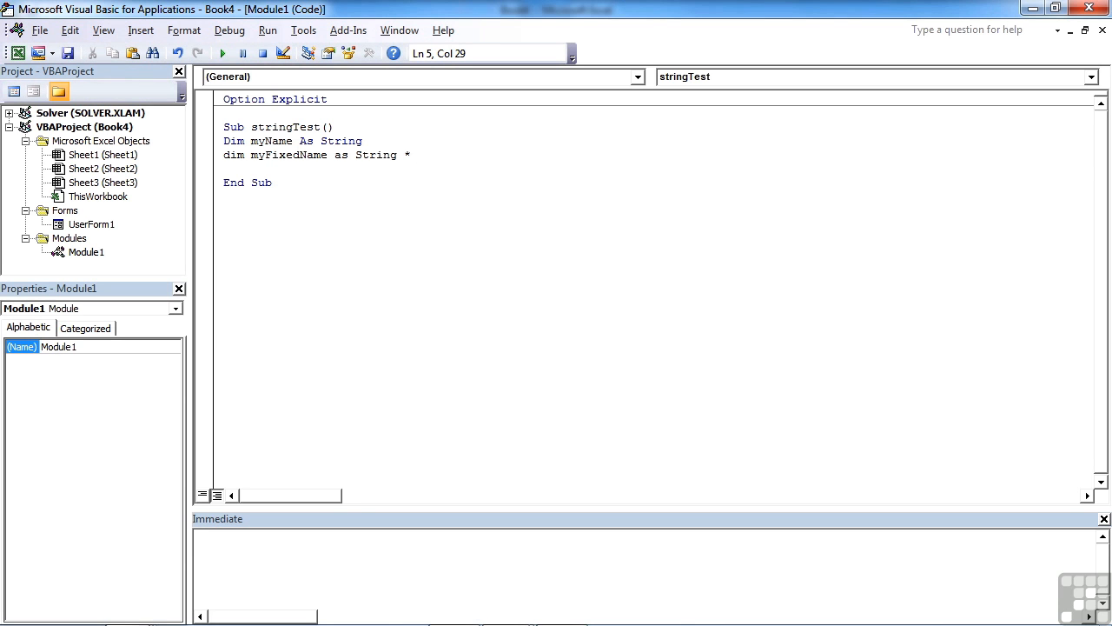
click(417, 155)
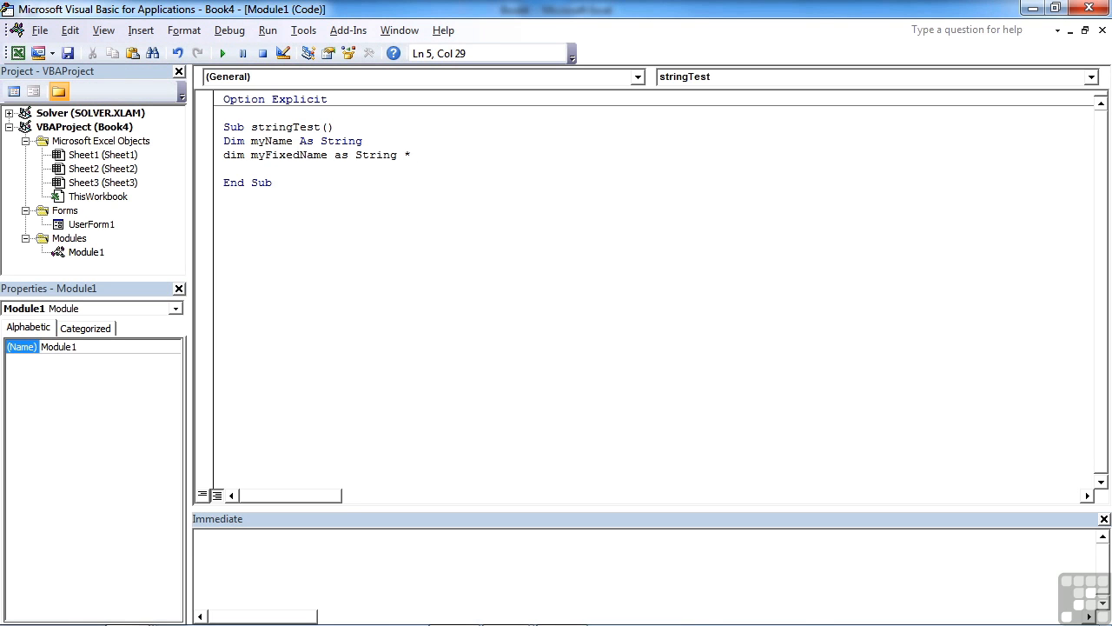
click(417, 155)
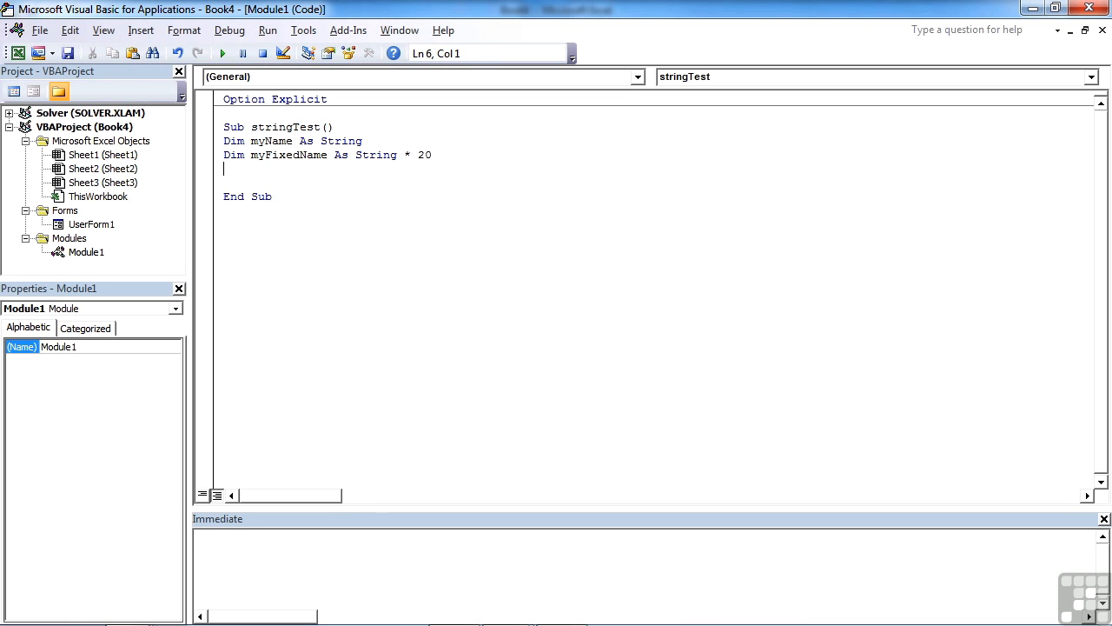
click(303, 154)
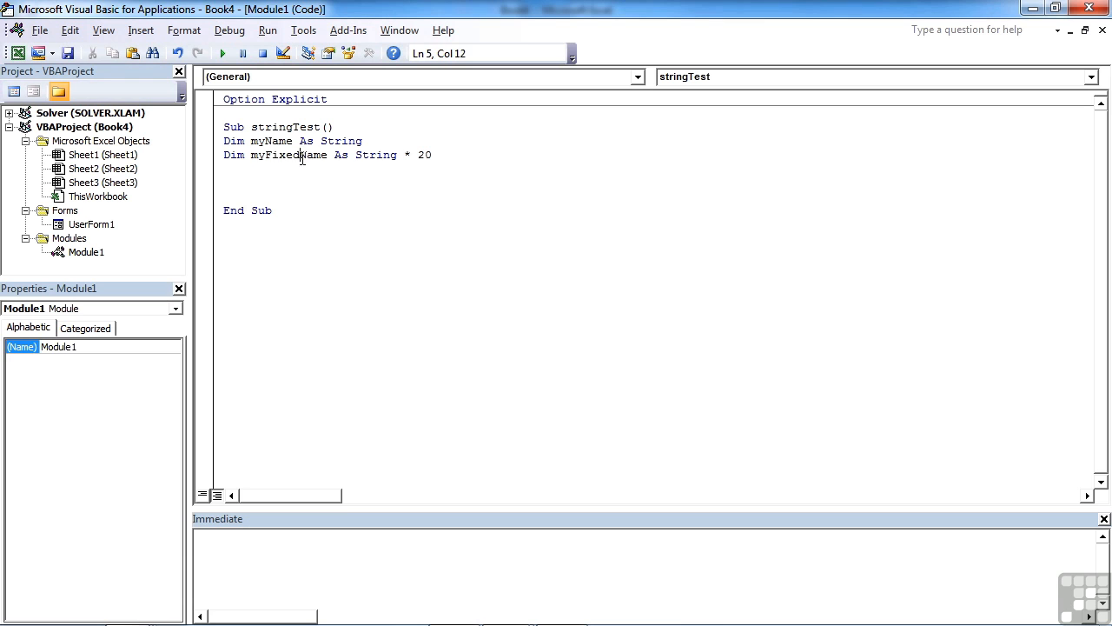
text(myFixedName)
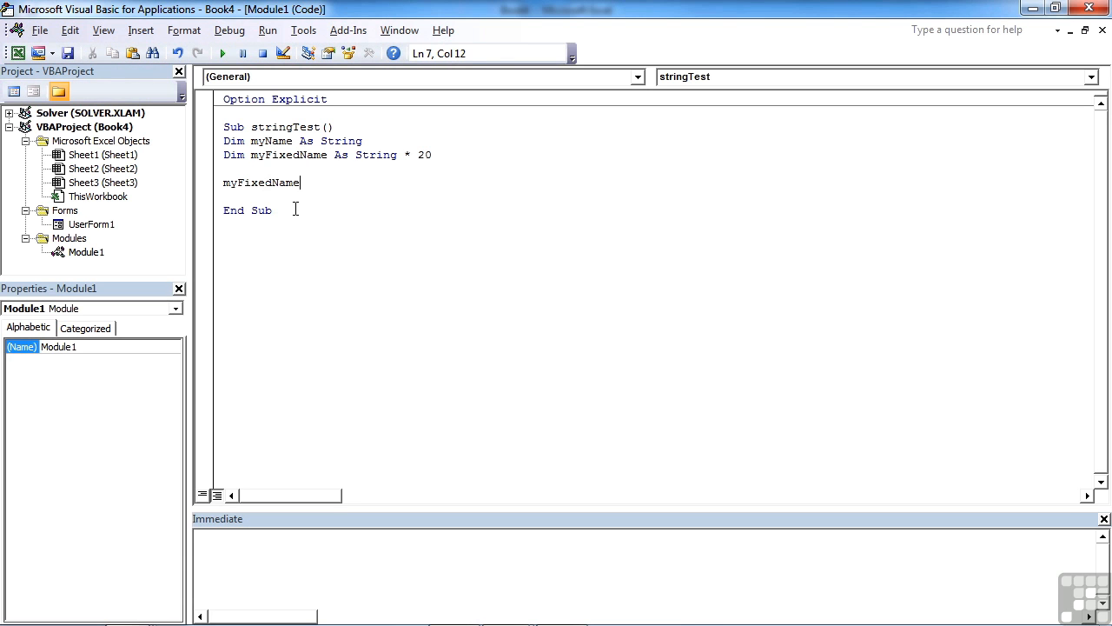
text(=)
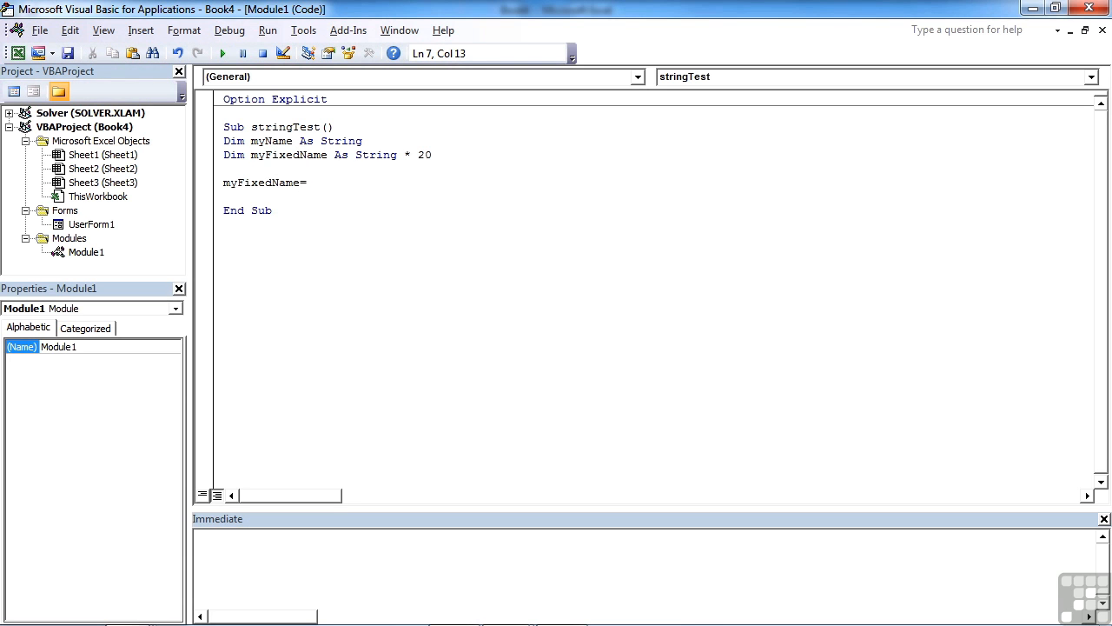
text("Gaetano Richard Vaccaro)
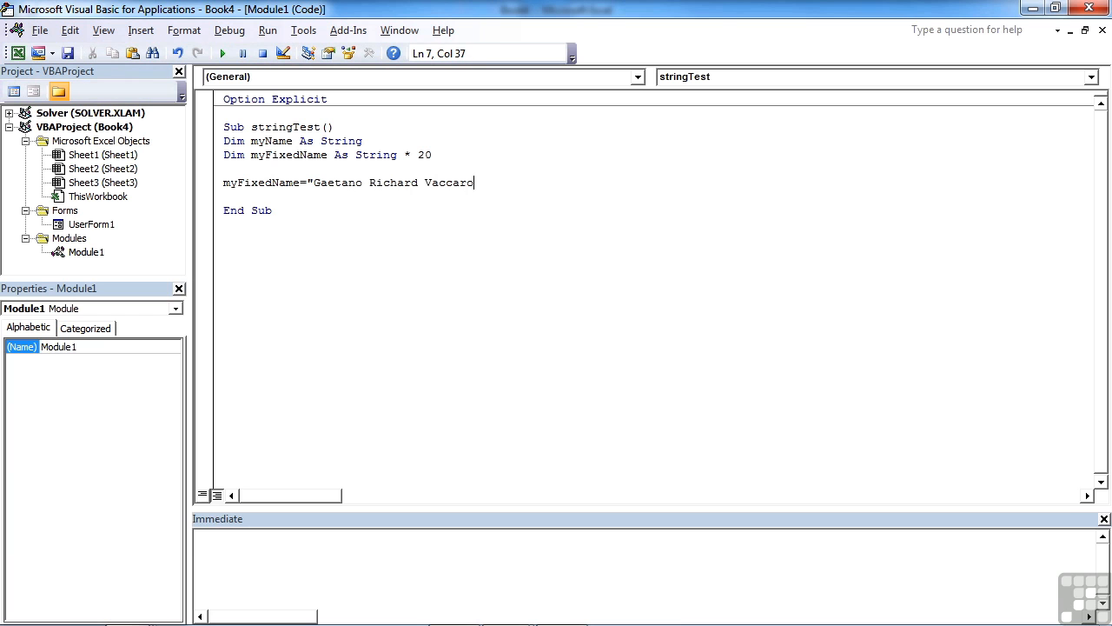
key(Return)
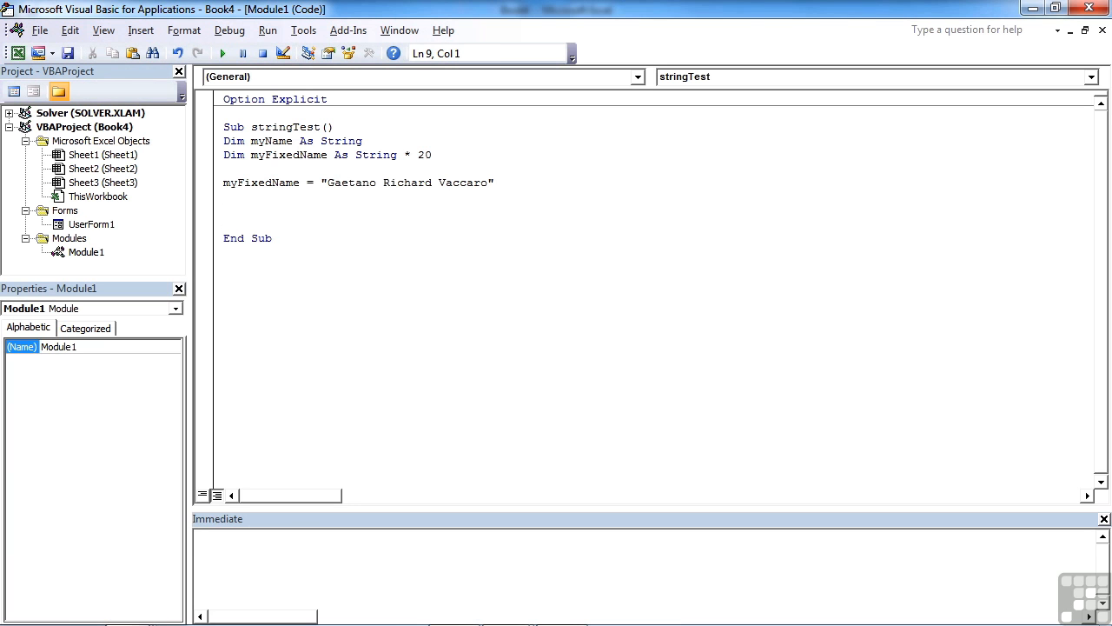
text(MsgBox myFixedName)
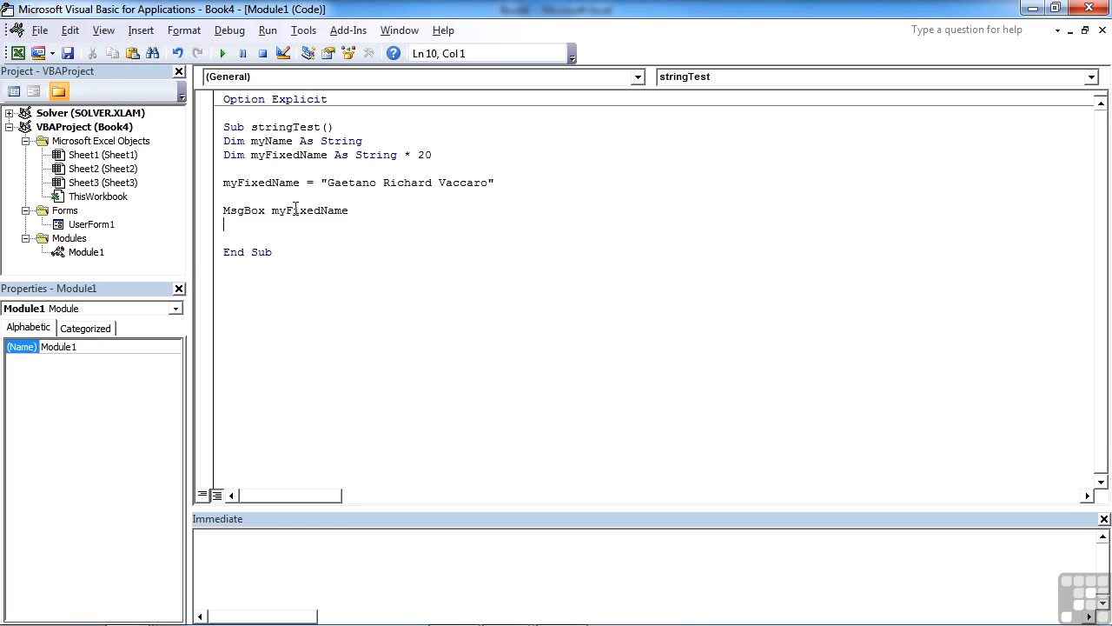
double_click(285, 127)
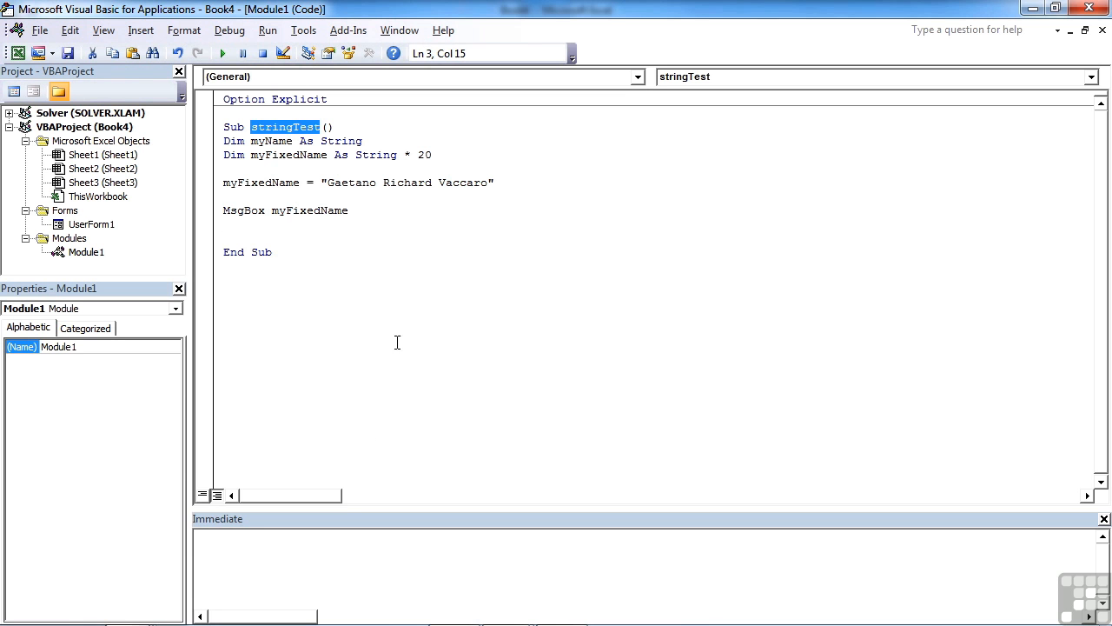
Run stringTest and dismiss the message showing the name truncated to 20 characters
click(223, 53)
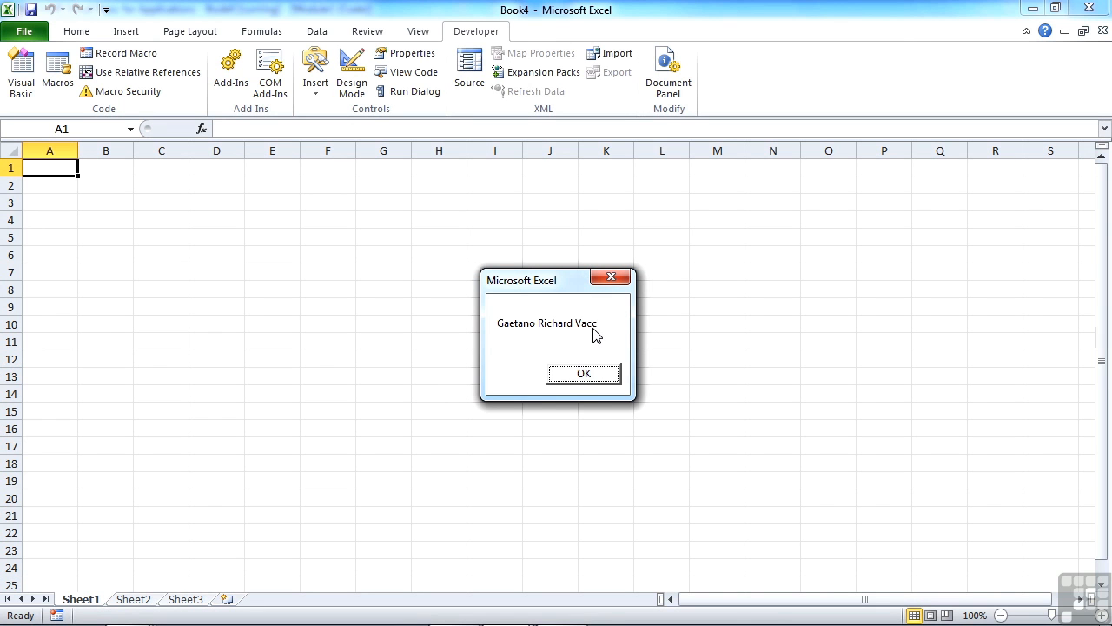
mouse_move(584, 374)
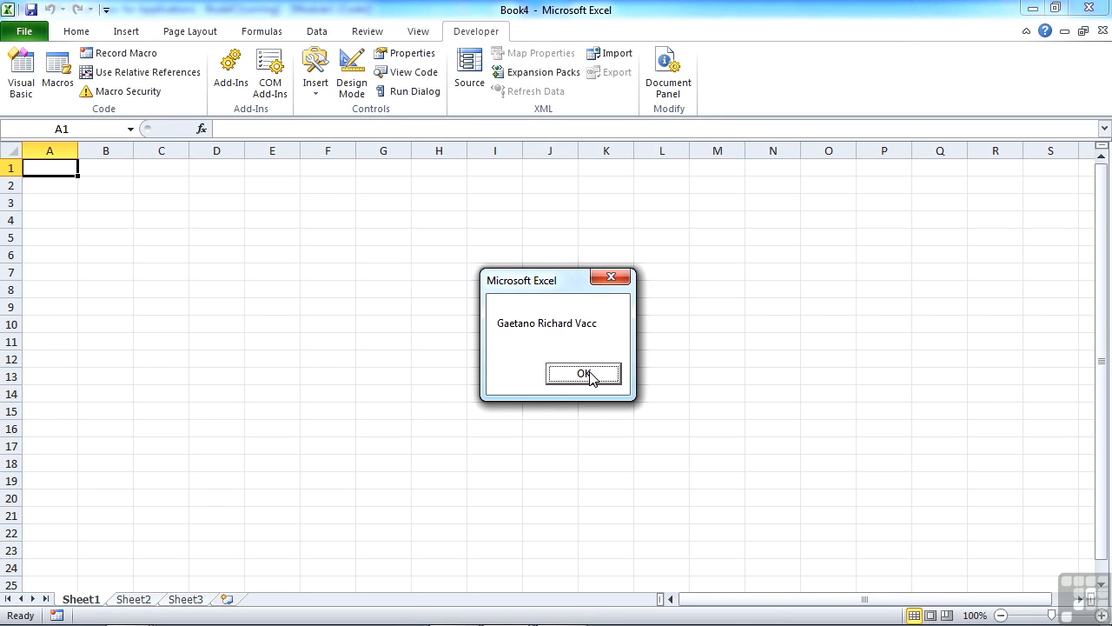
click(583, 374)
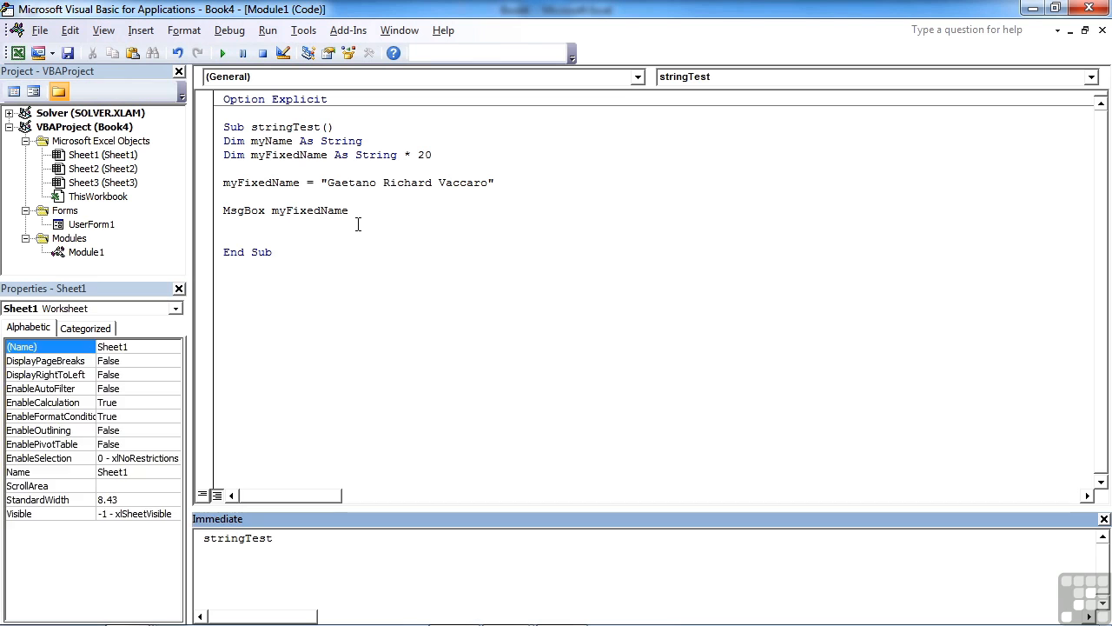
click(86, 252)
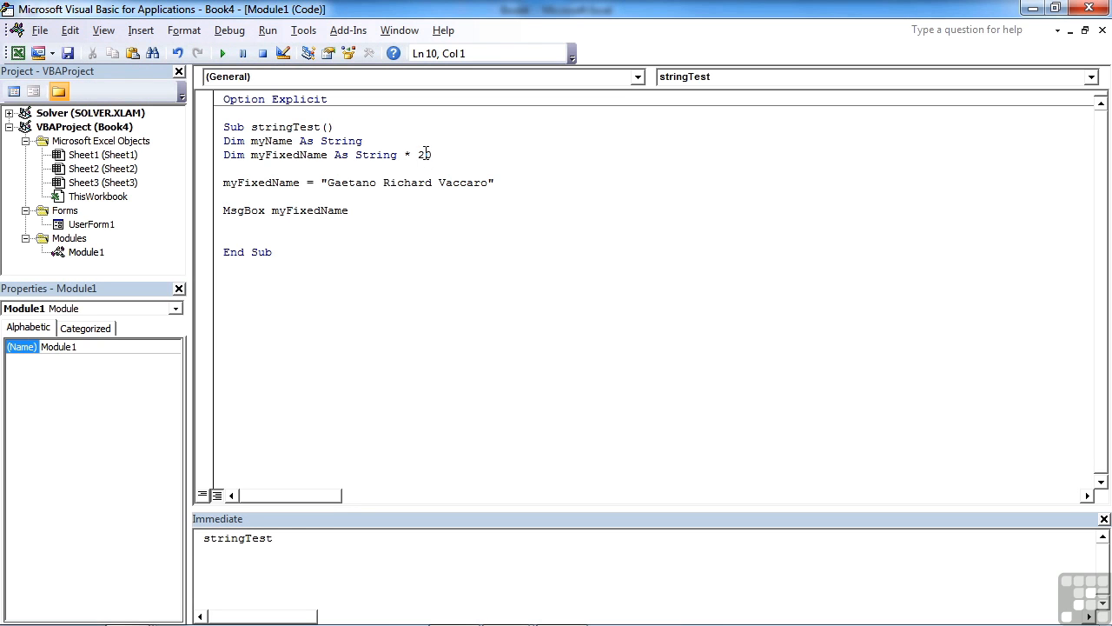
double_click(424, 155)
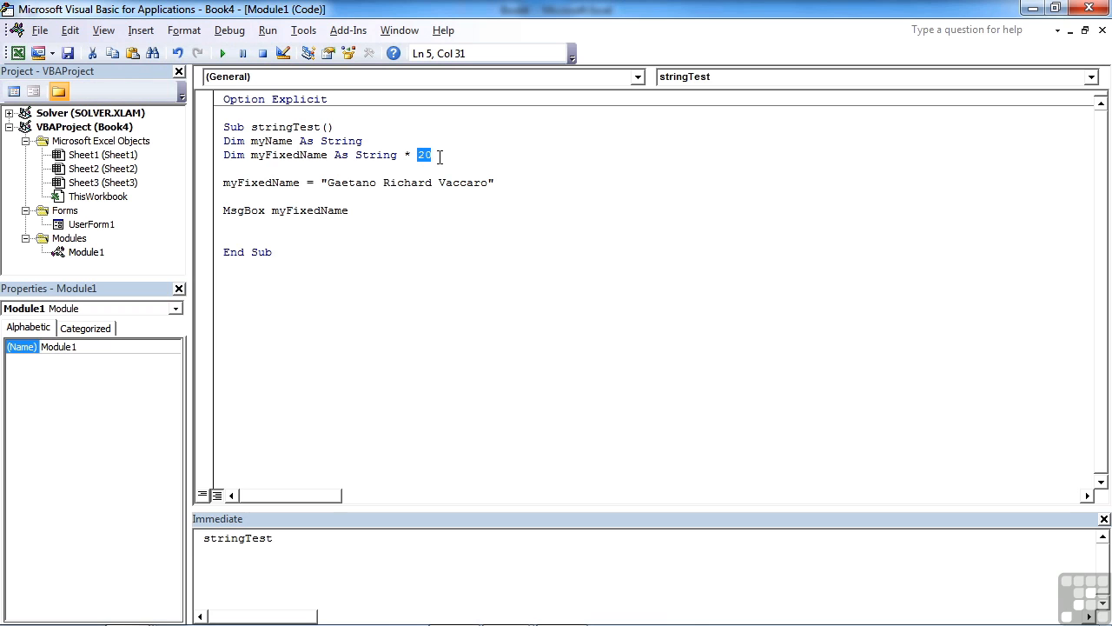
text(2,)
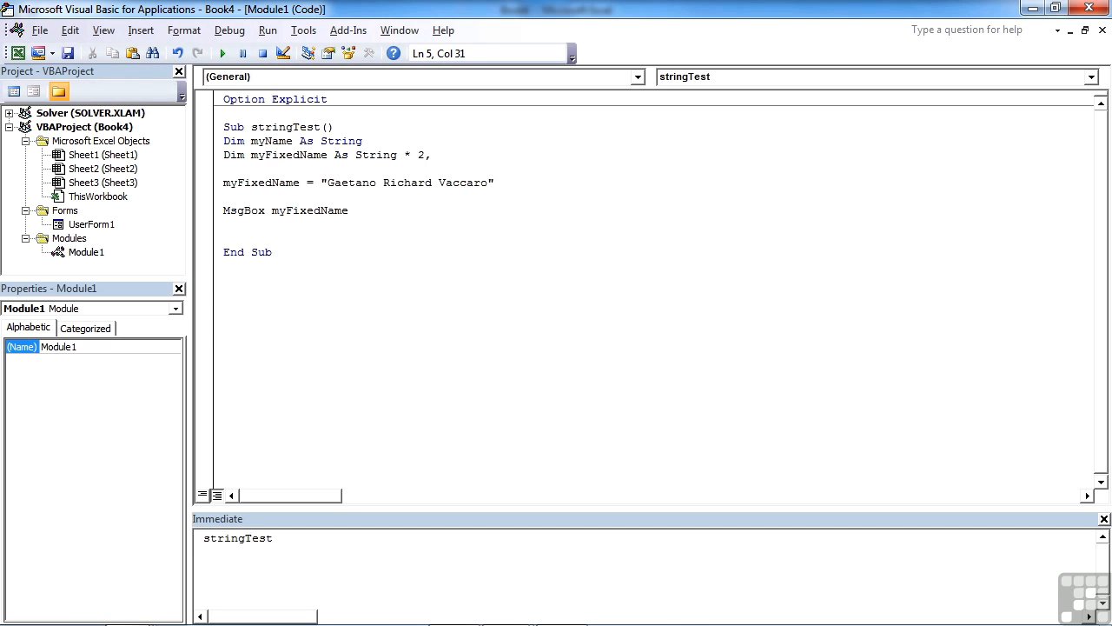
text(500)
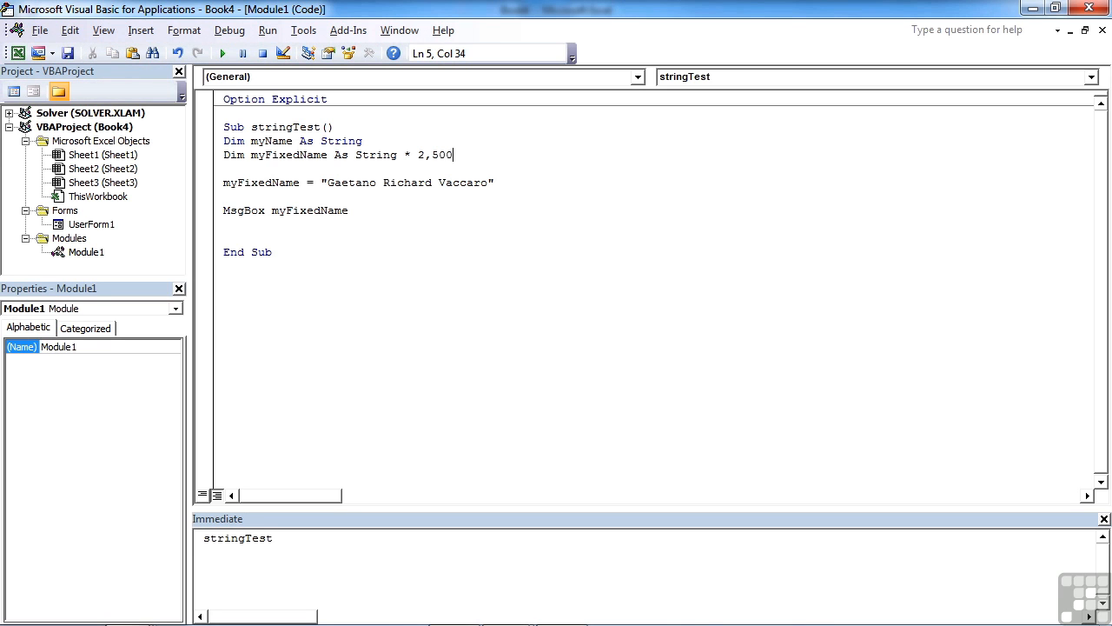
click(223, 53)
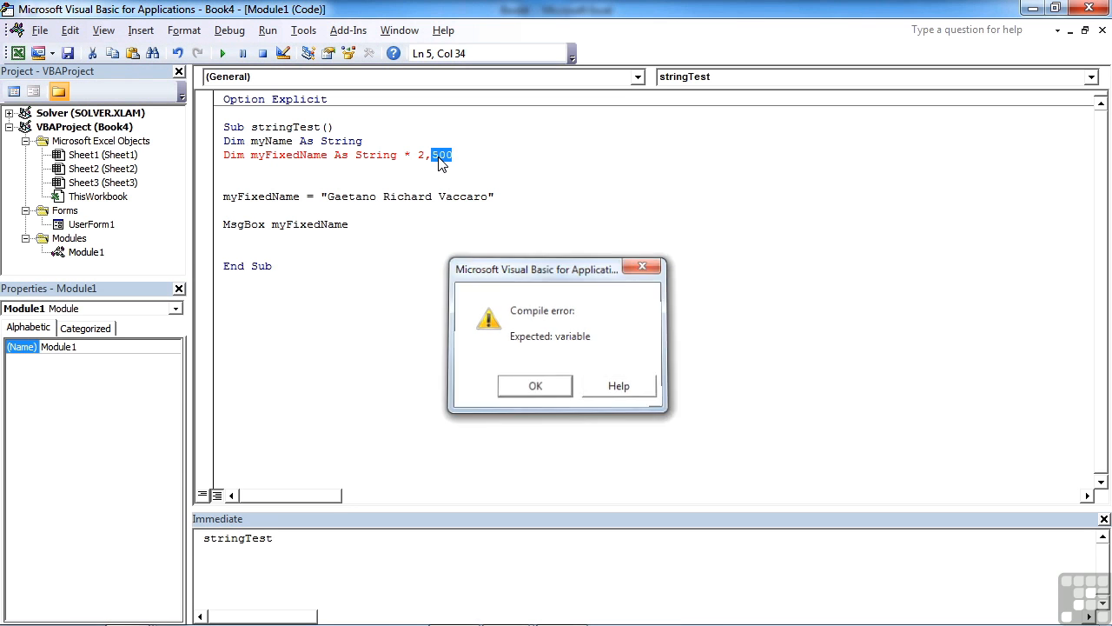
click(535, 385)
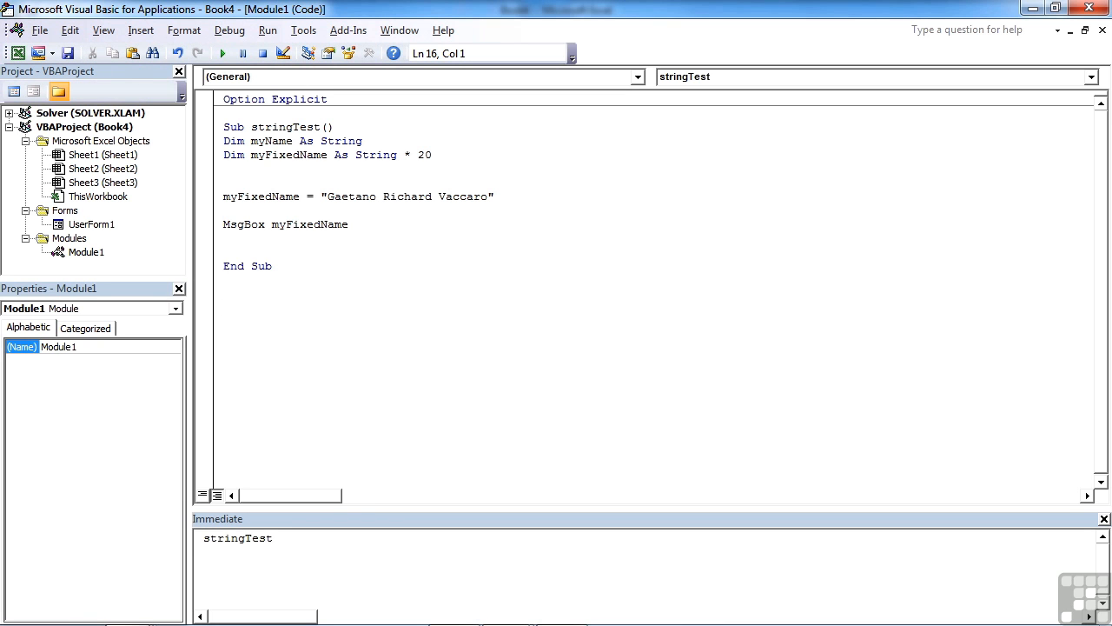
click(224, 306)
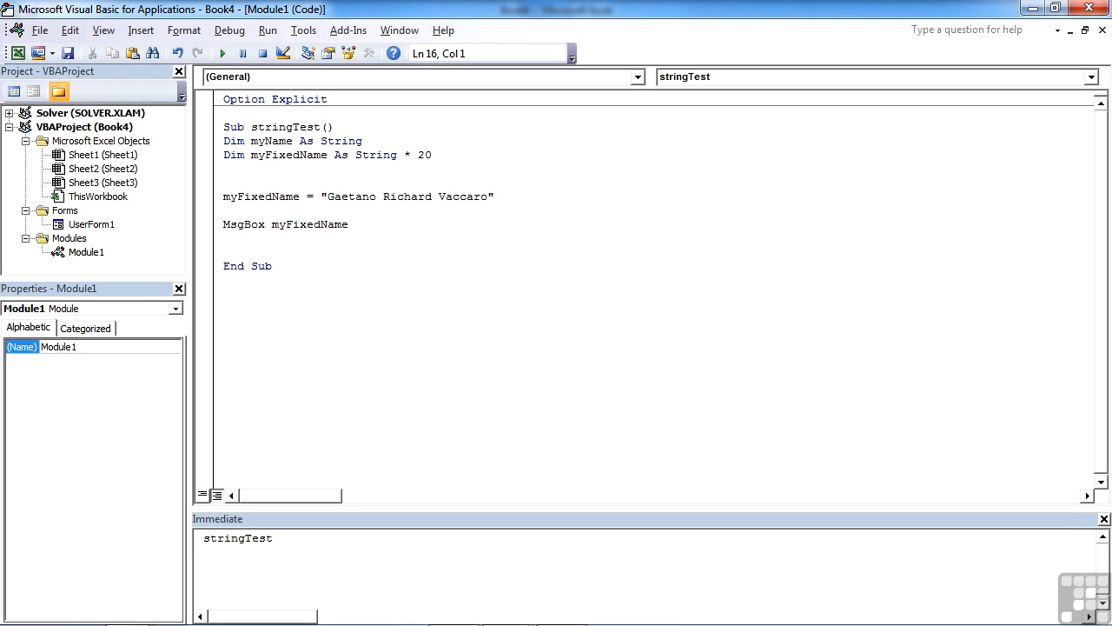
click(223, 307)
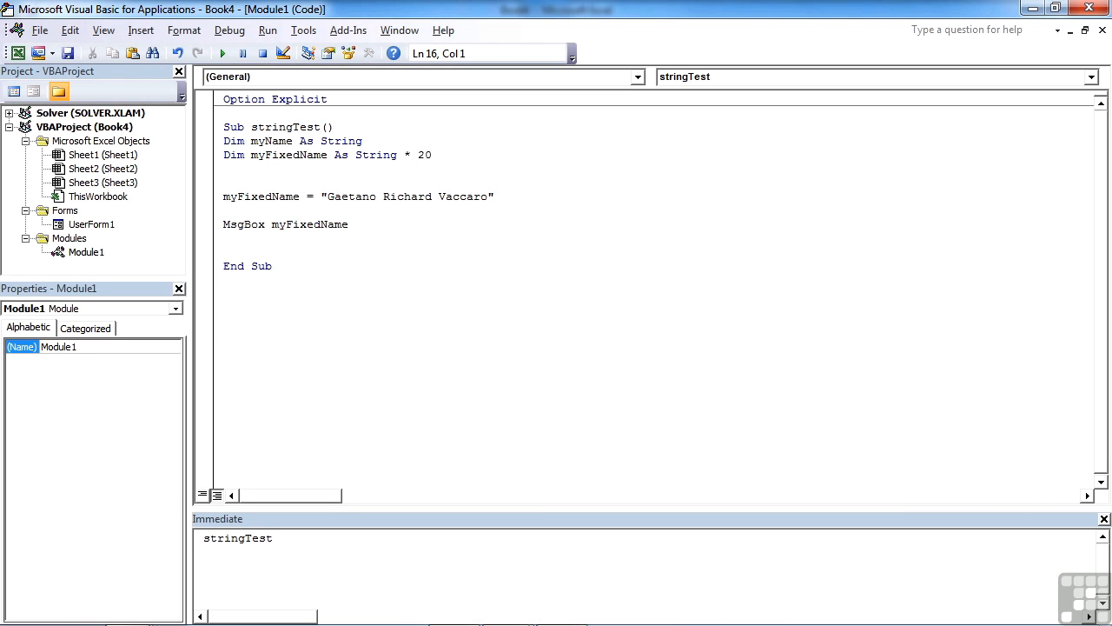
click(224, 308)
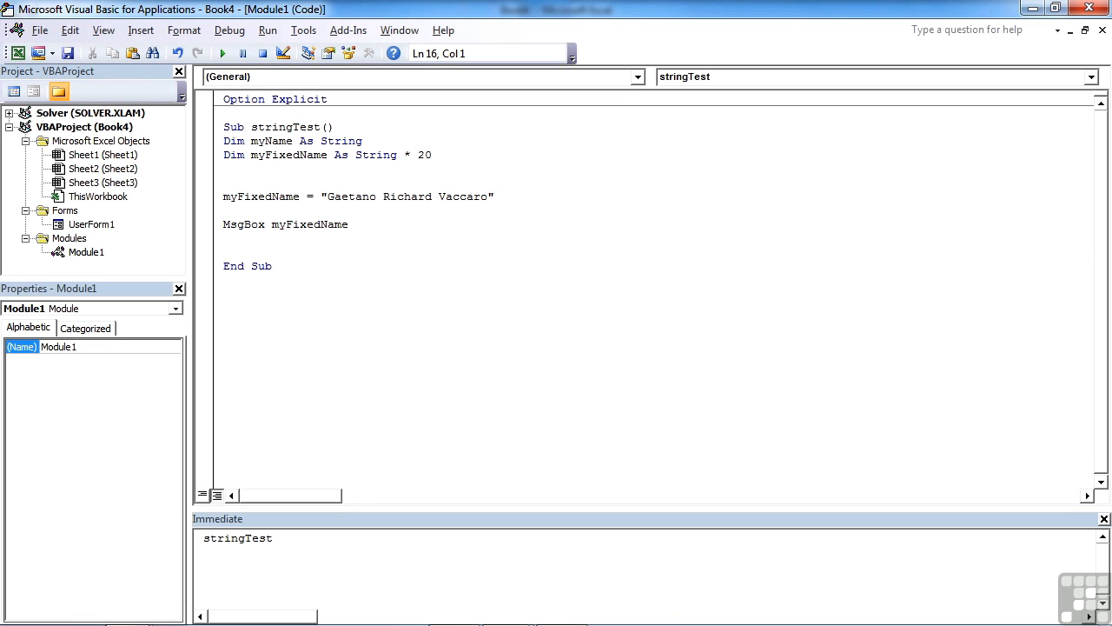
Start Sub dateTest and declare myDate and myTime As Date
text(sub)
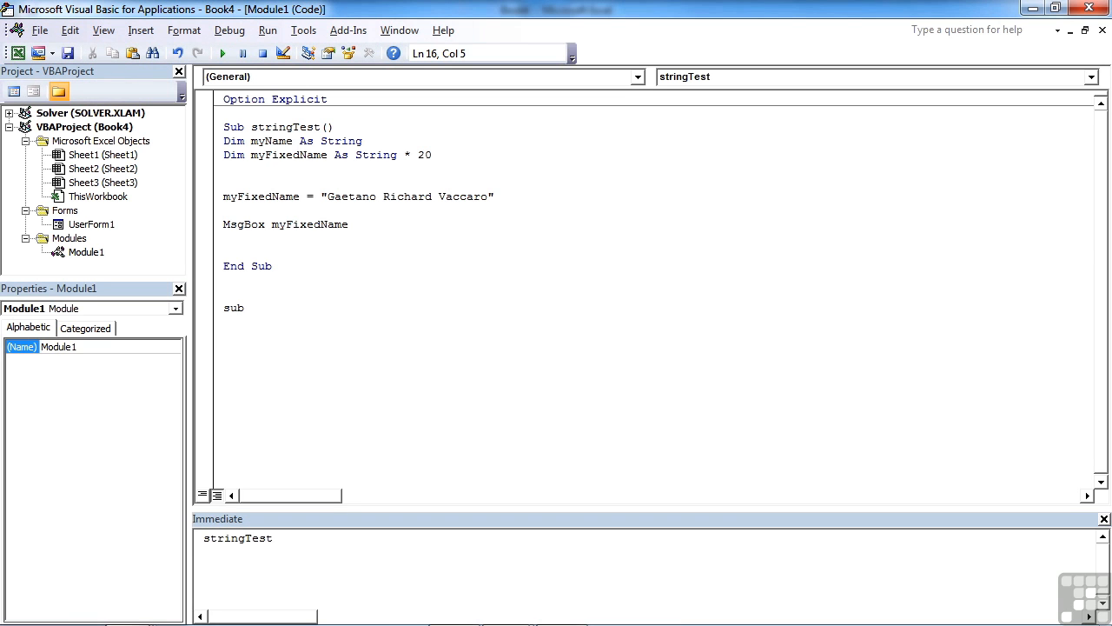
text(dateT)
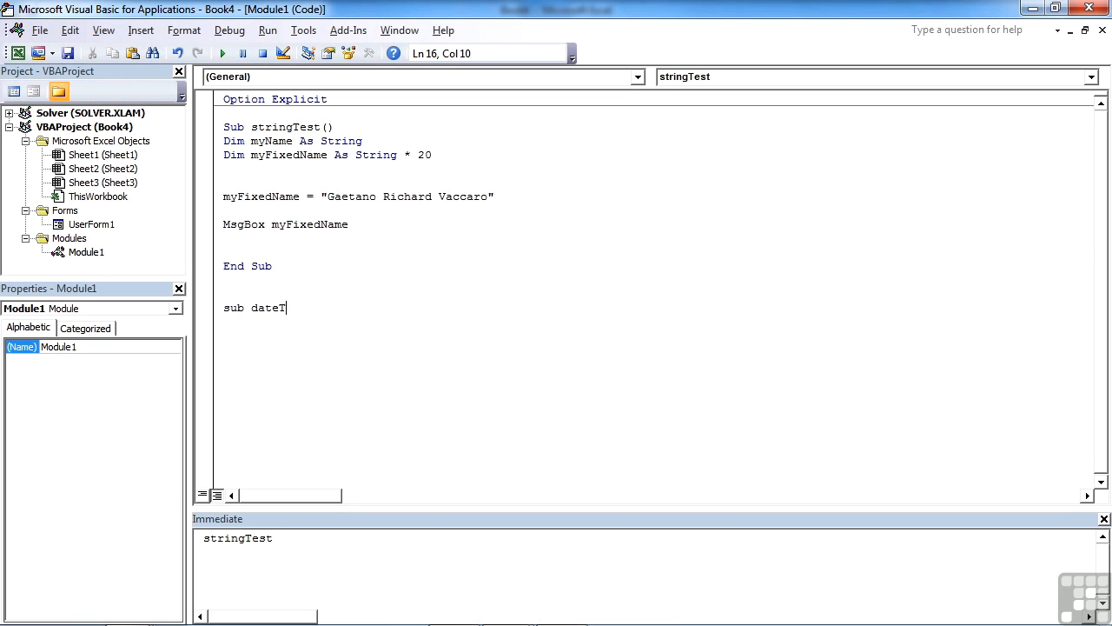
key(Return)
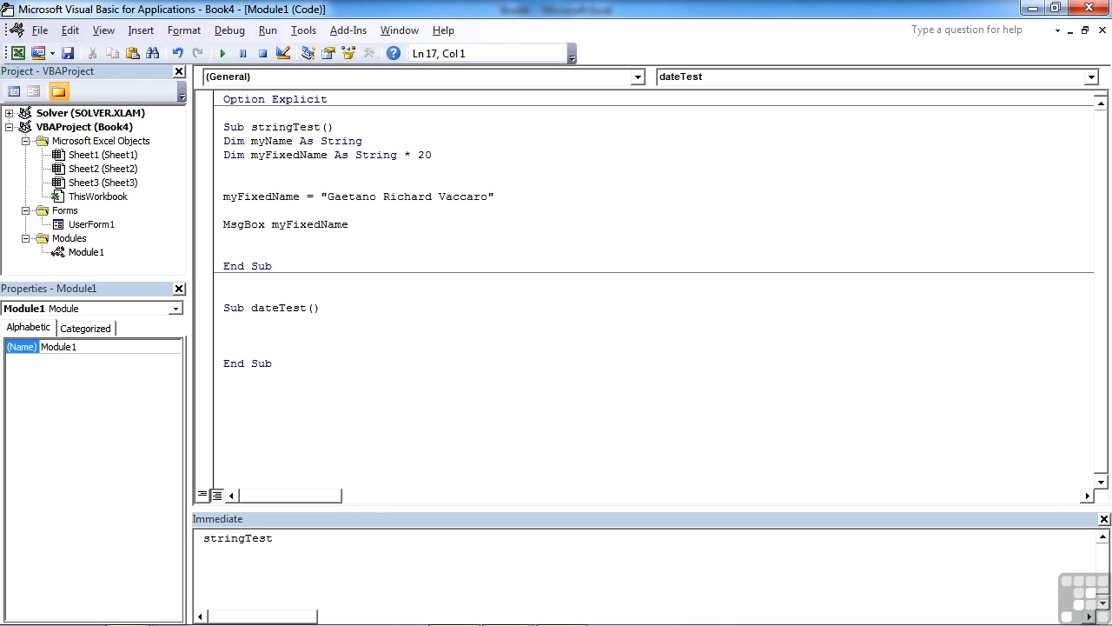
text(dim)
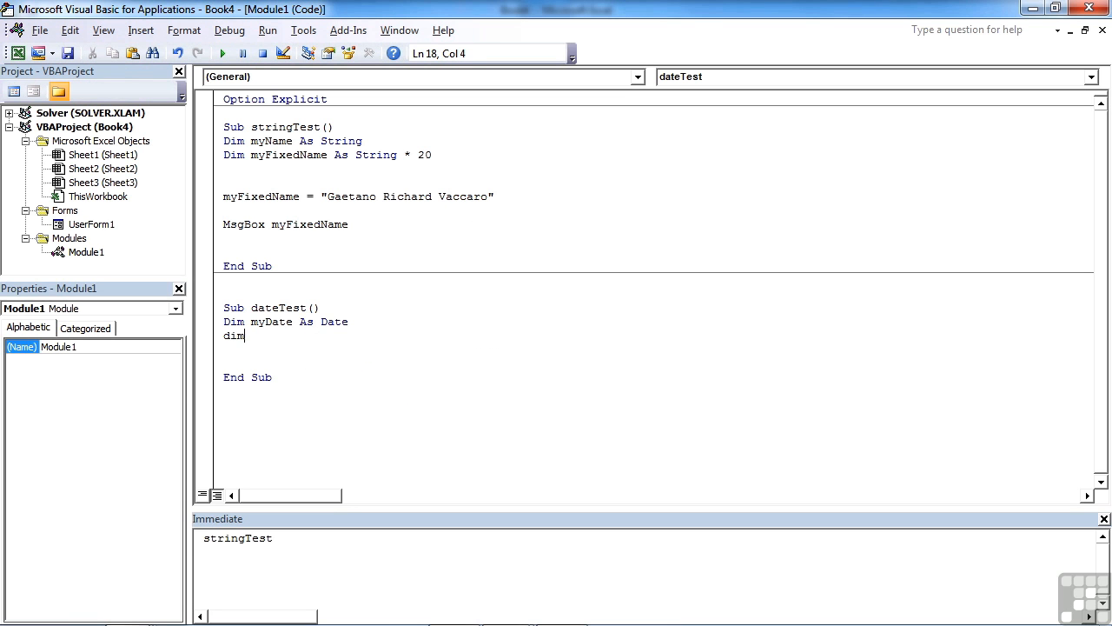
text(myT)
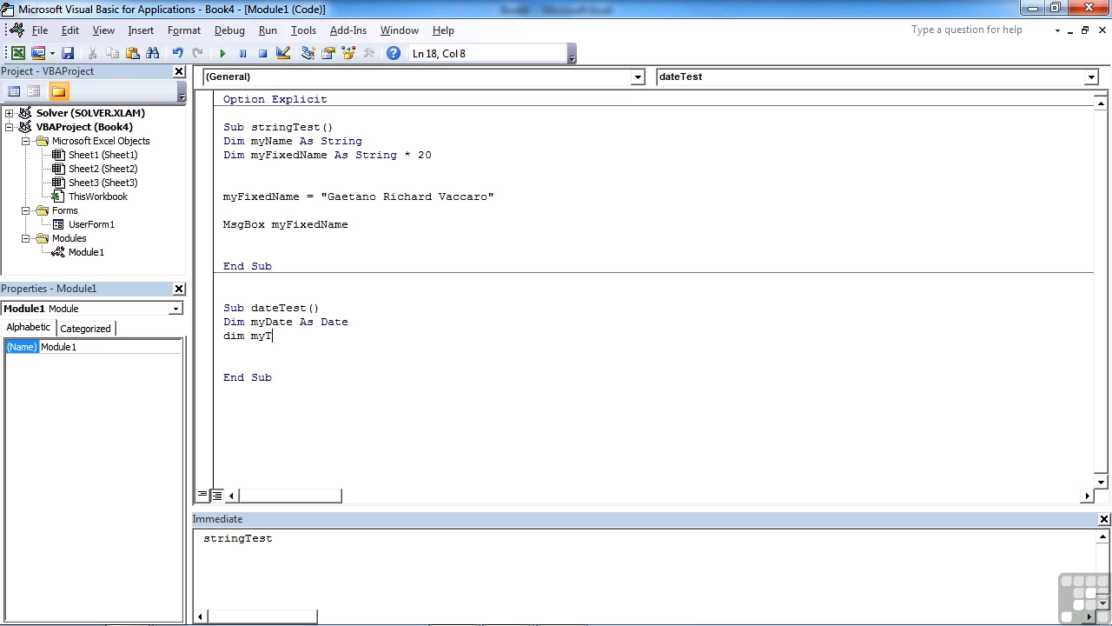
text(ime as)
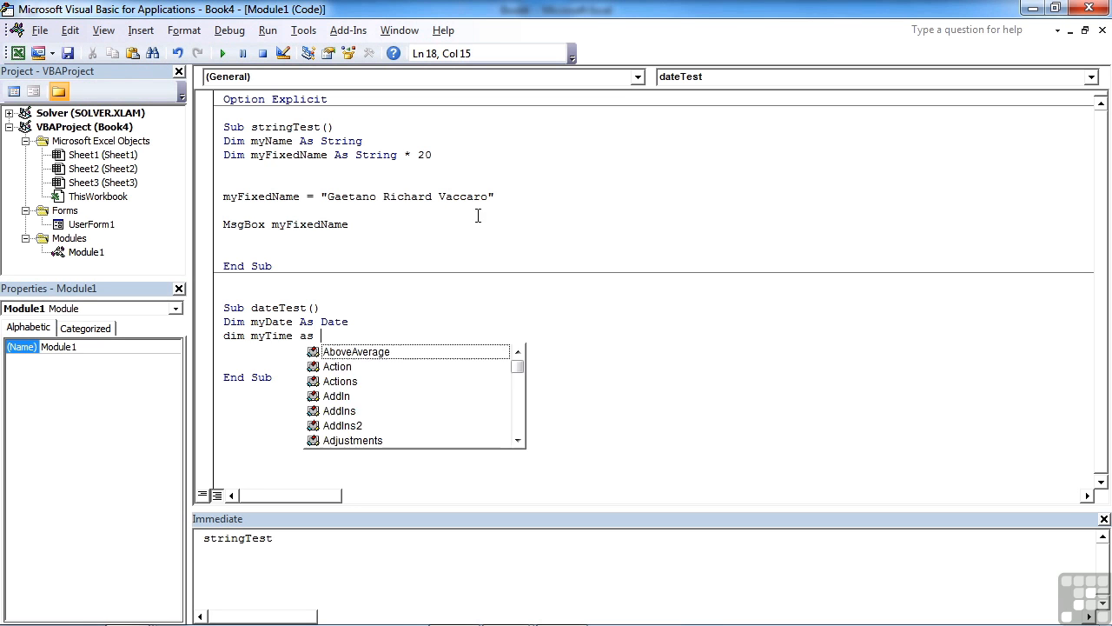
text(Date)
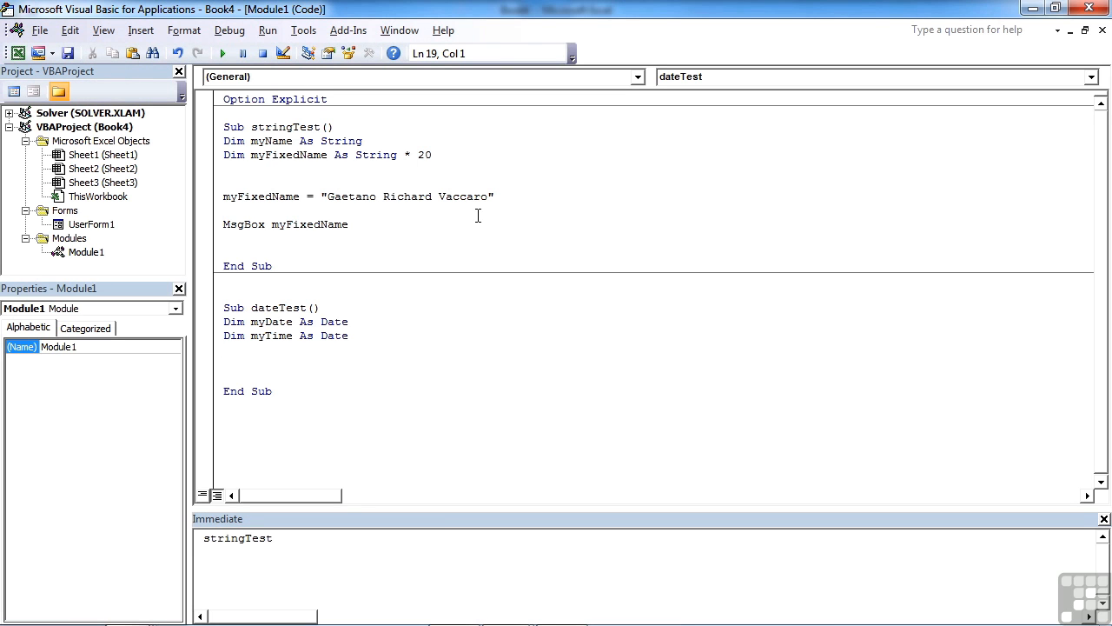
Assign myDate = #10/30/2012#
text(my)
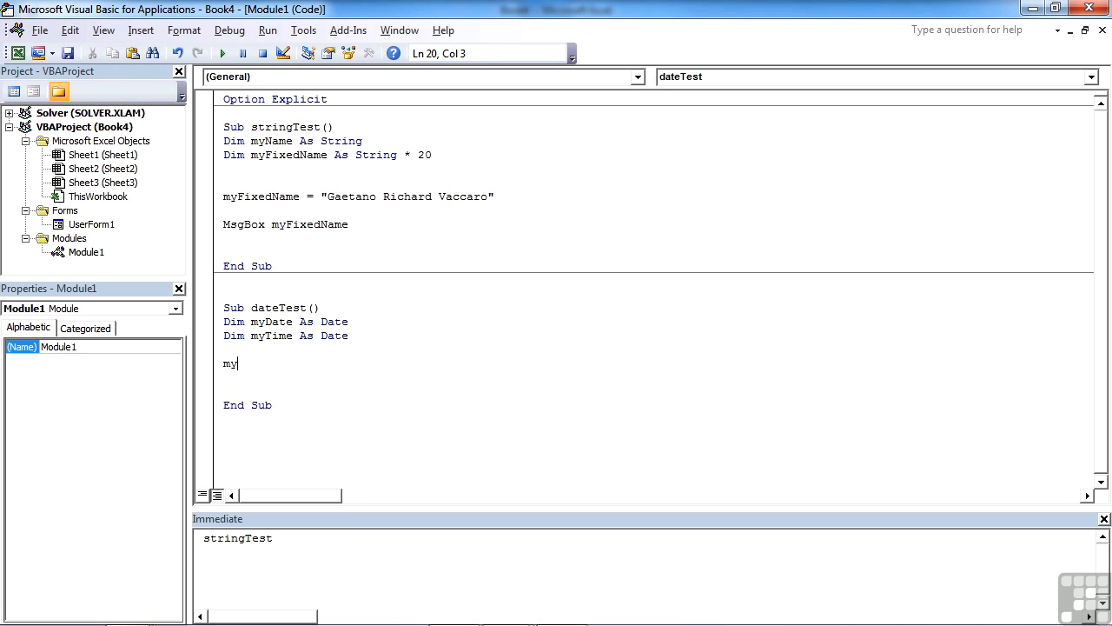
text(date)
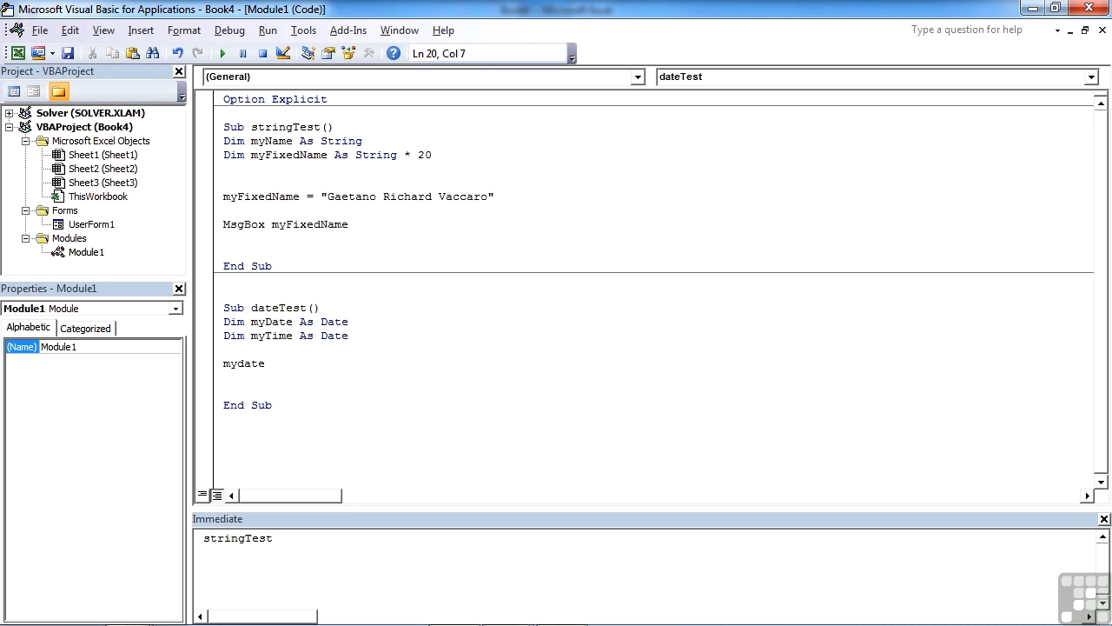
text(=)
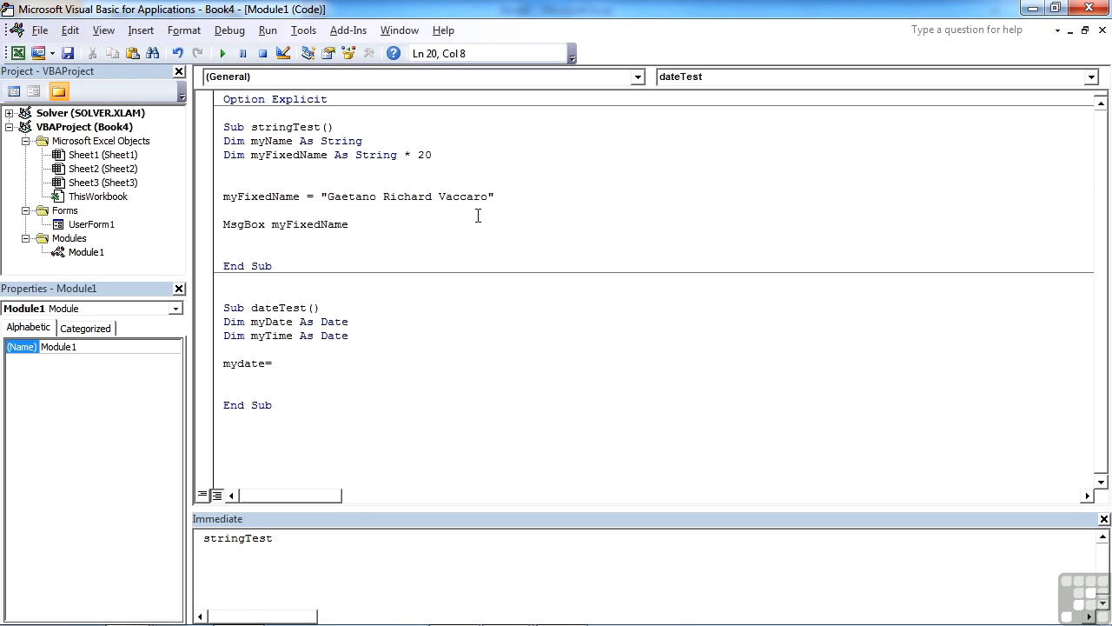
text(#)
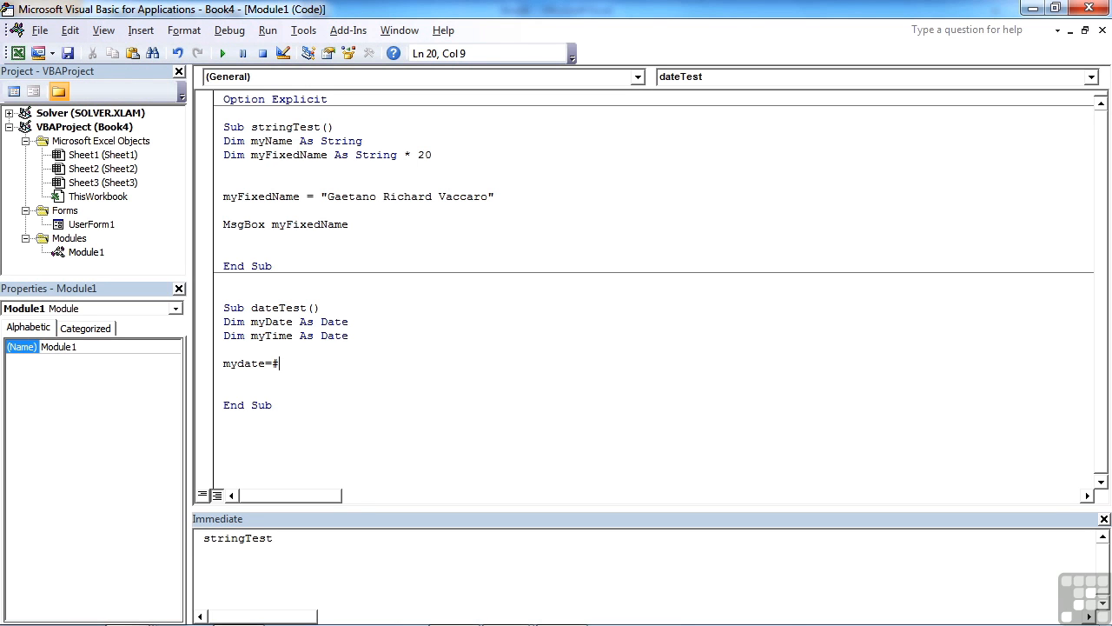
text(10/)
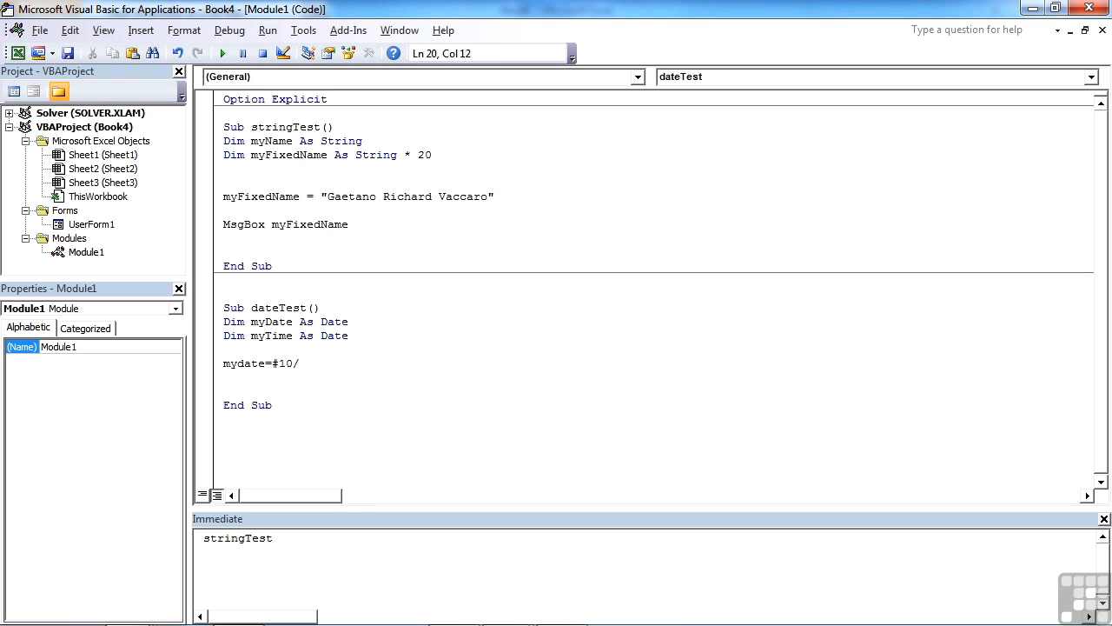
text(30/2012)
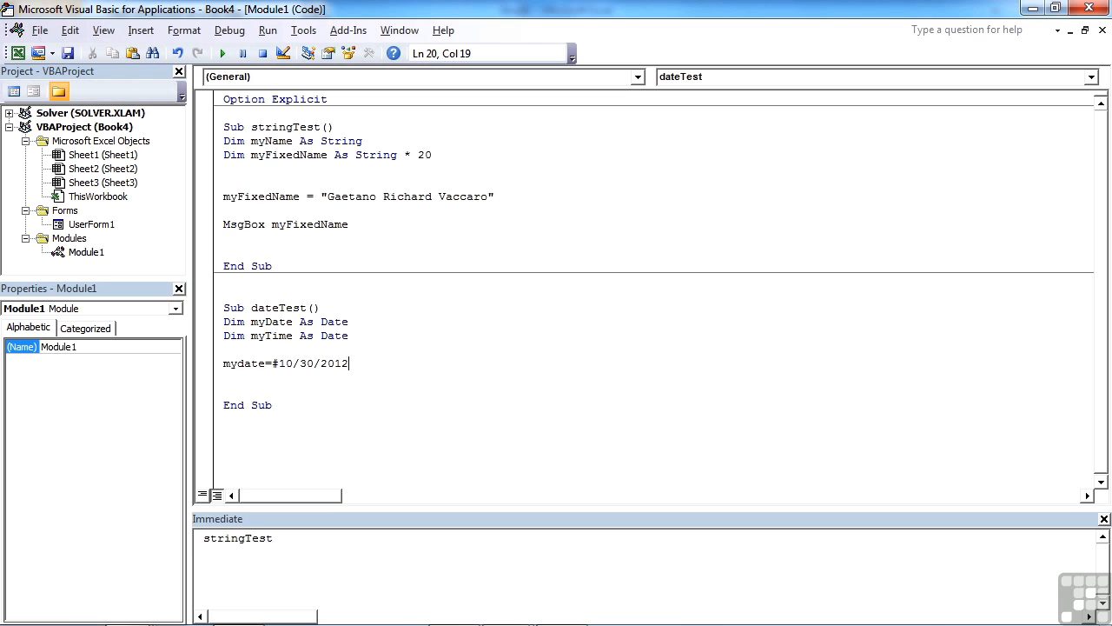
text(#)
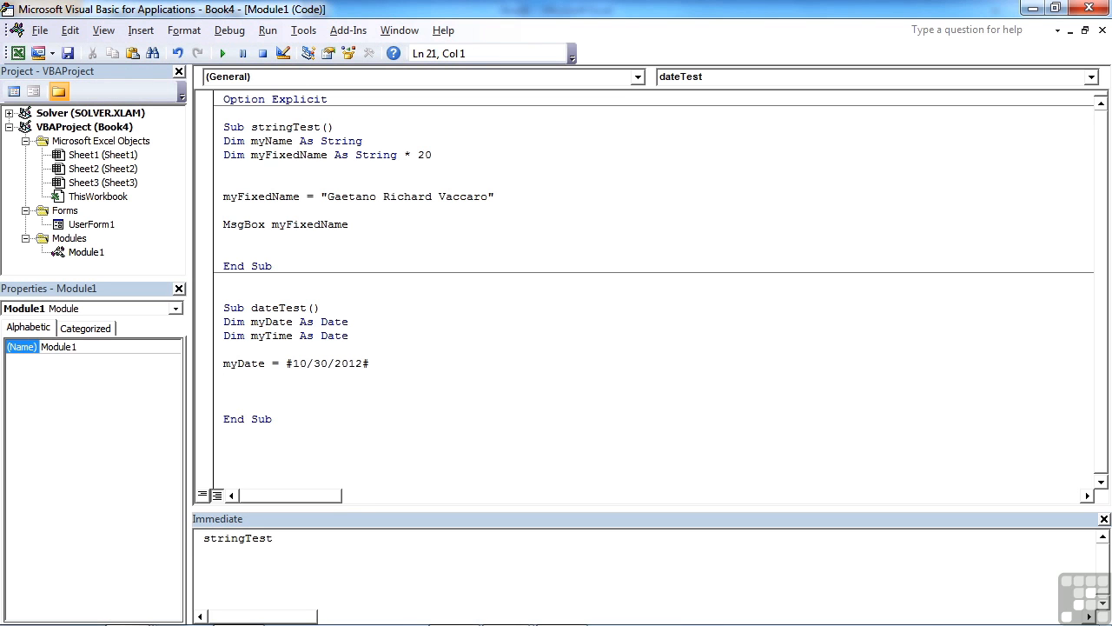
Assign myTime = #13:25:00#, which VBA reformats to #1:25:00 PM#
text(myTi)
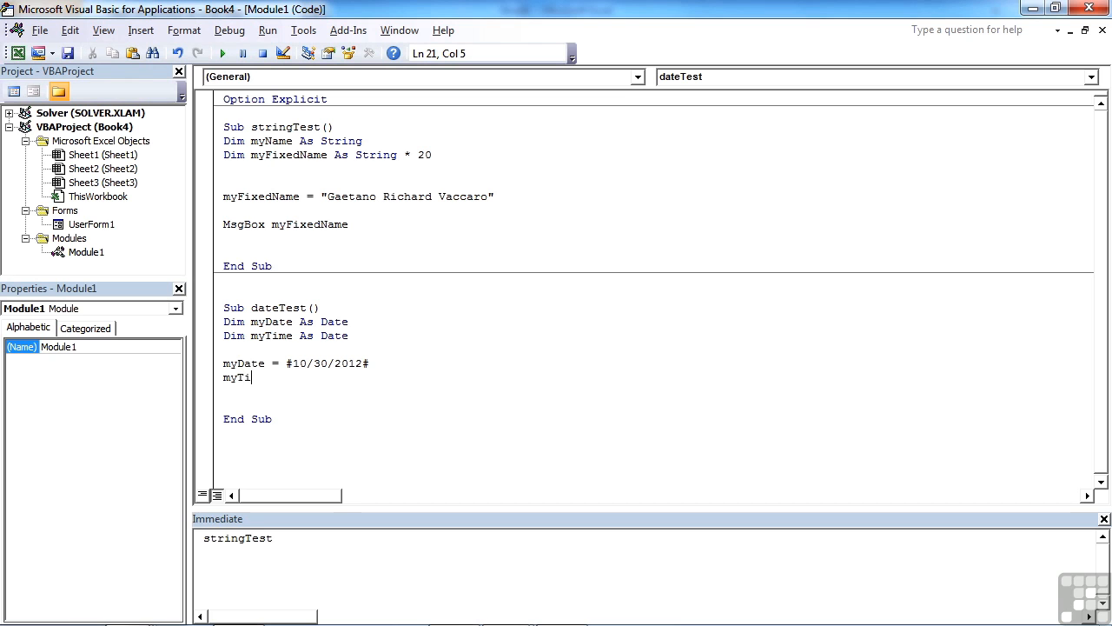
text(me =#)
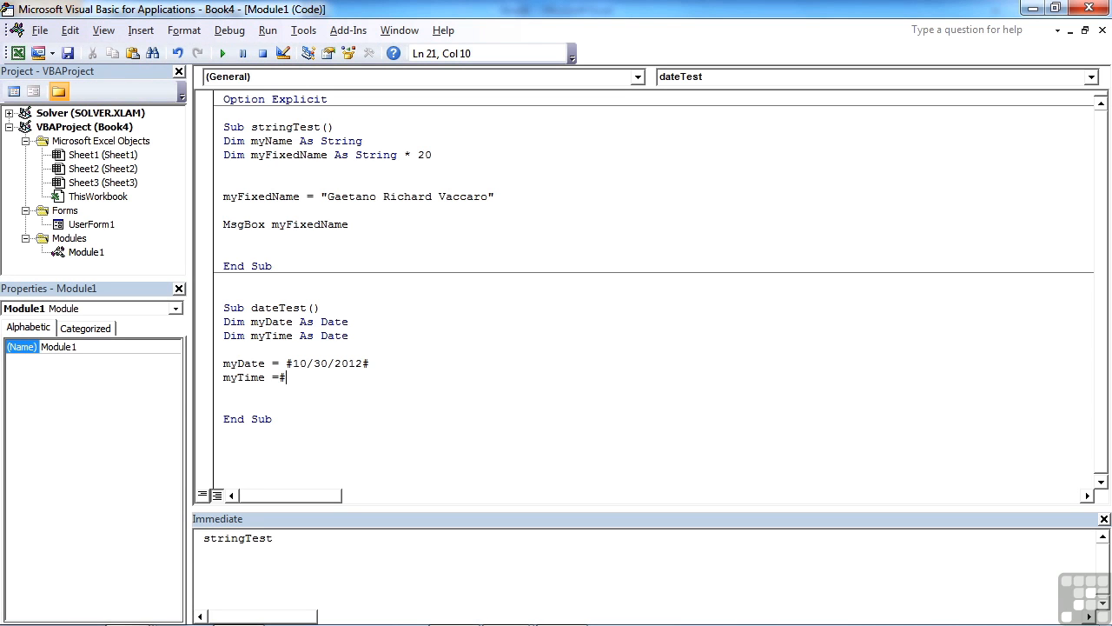
text(1)
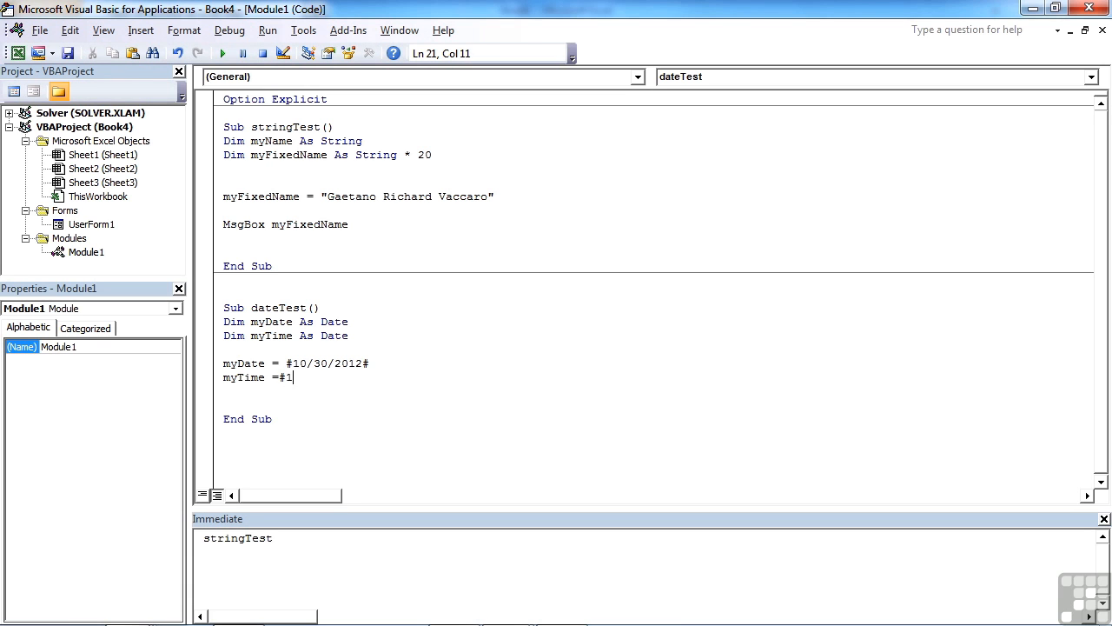
text(3:2)
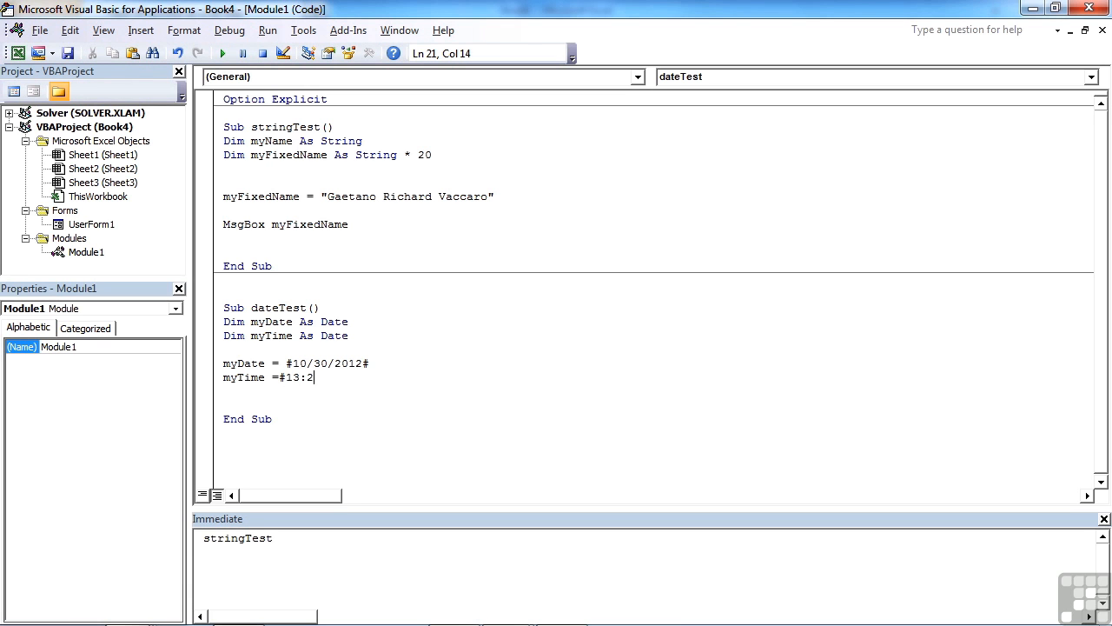
text(5:00)
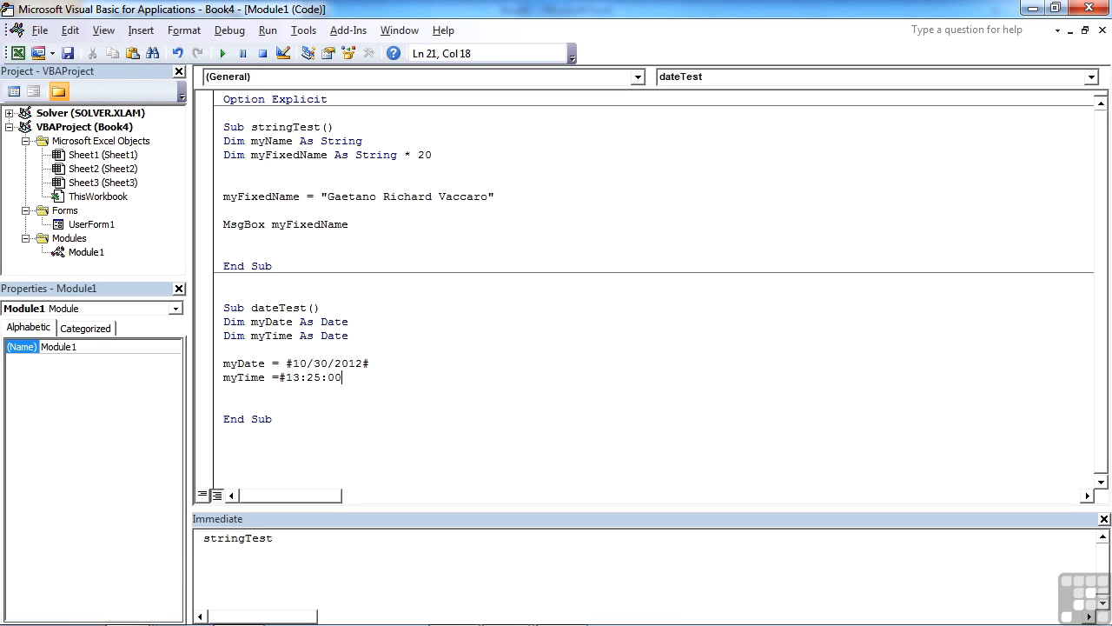
text(#)
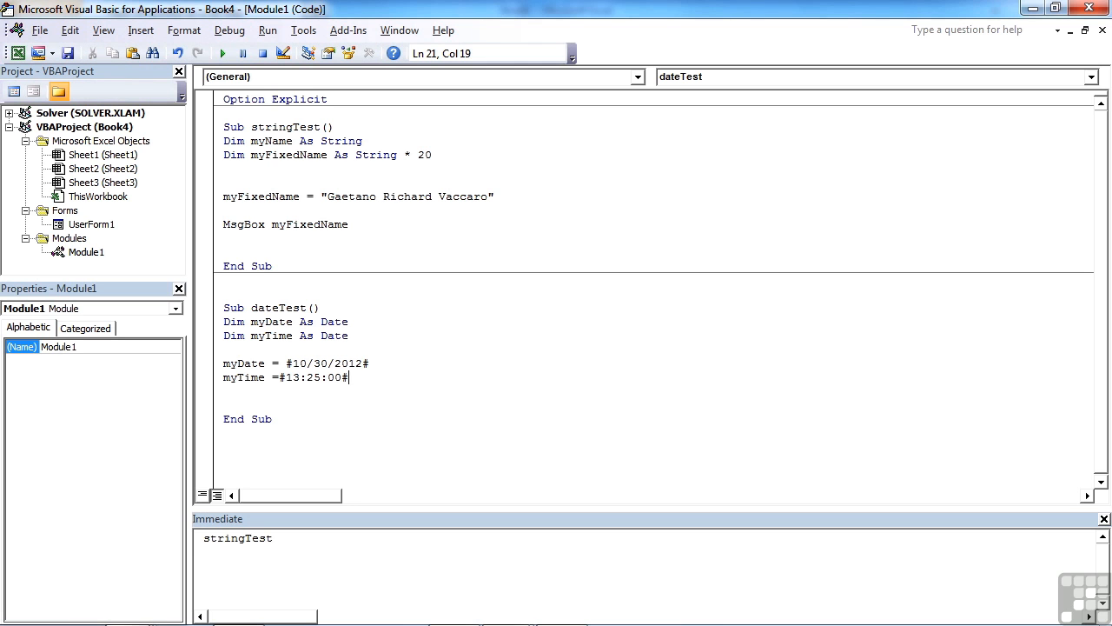
text(m)
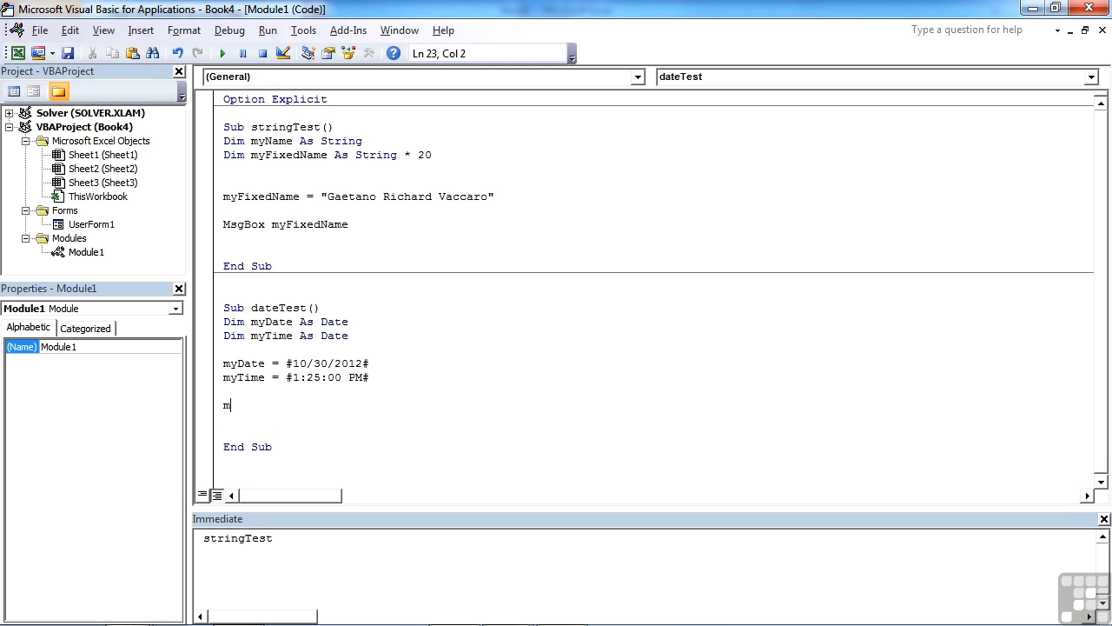
Add MsgBox myDate, run dateTest and dismiss the message reading 10/30/2012
text(sgbox)
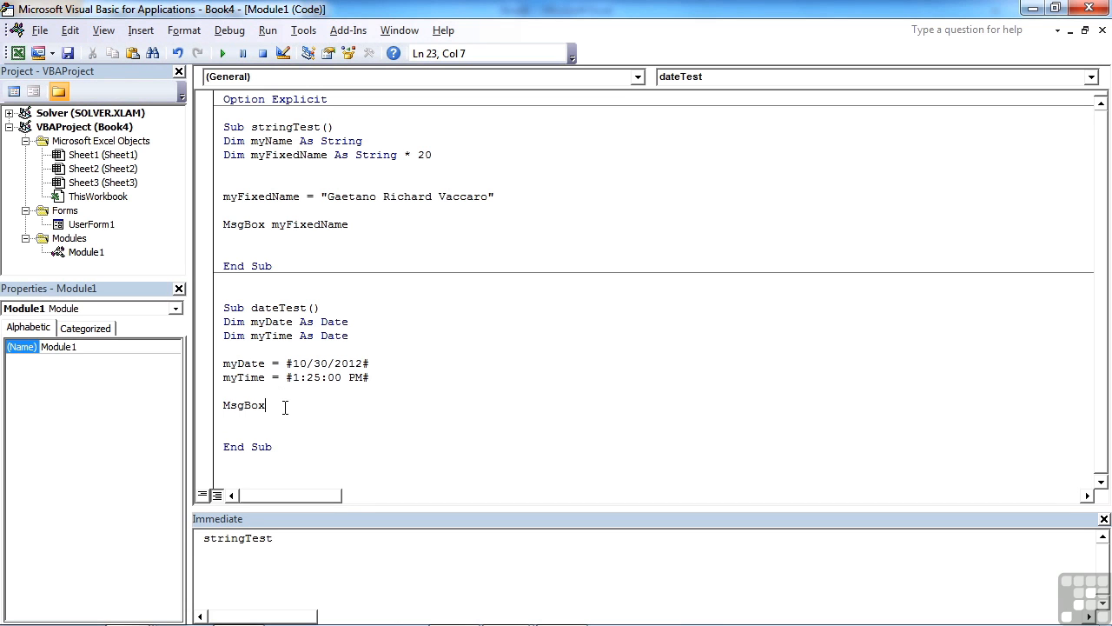
text(myDate)
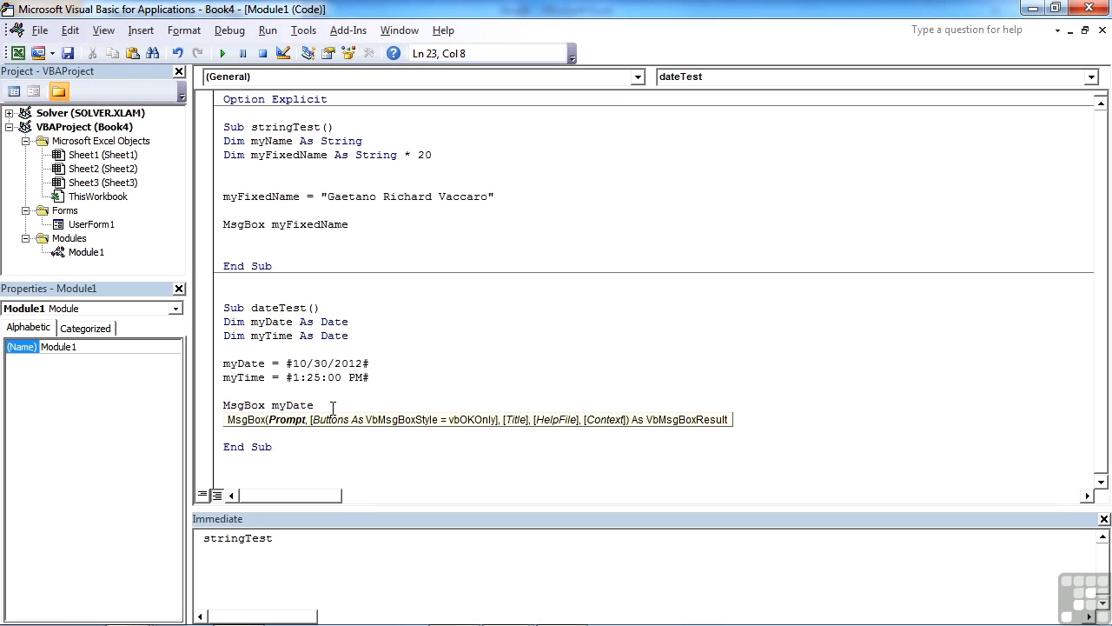
double_click(277, 307)
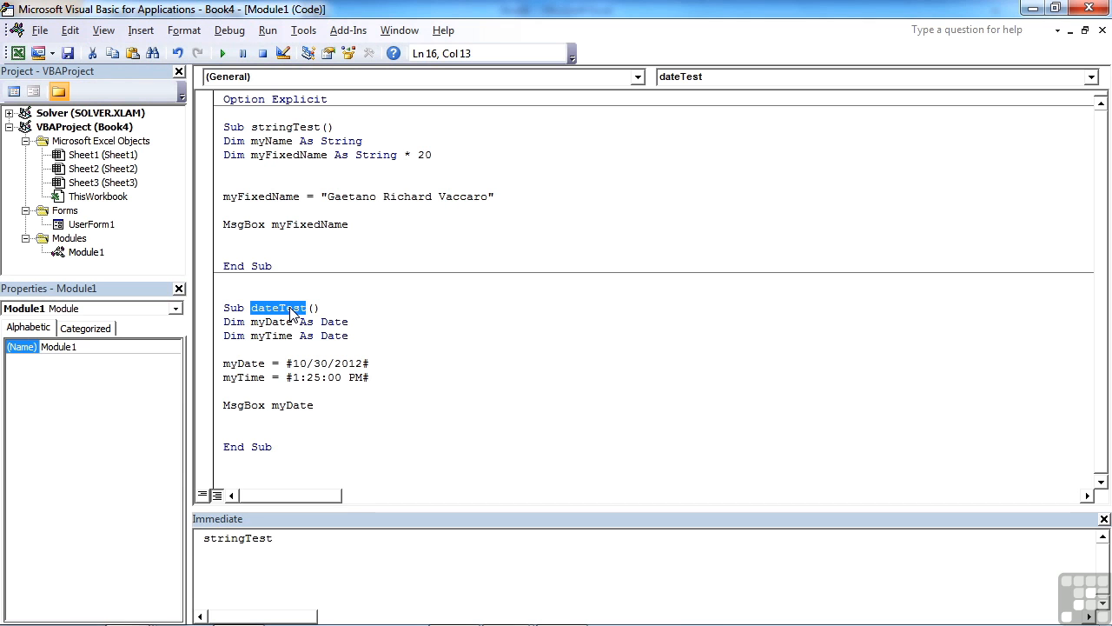
click(222, 54)
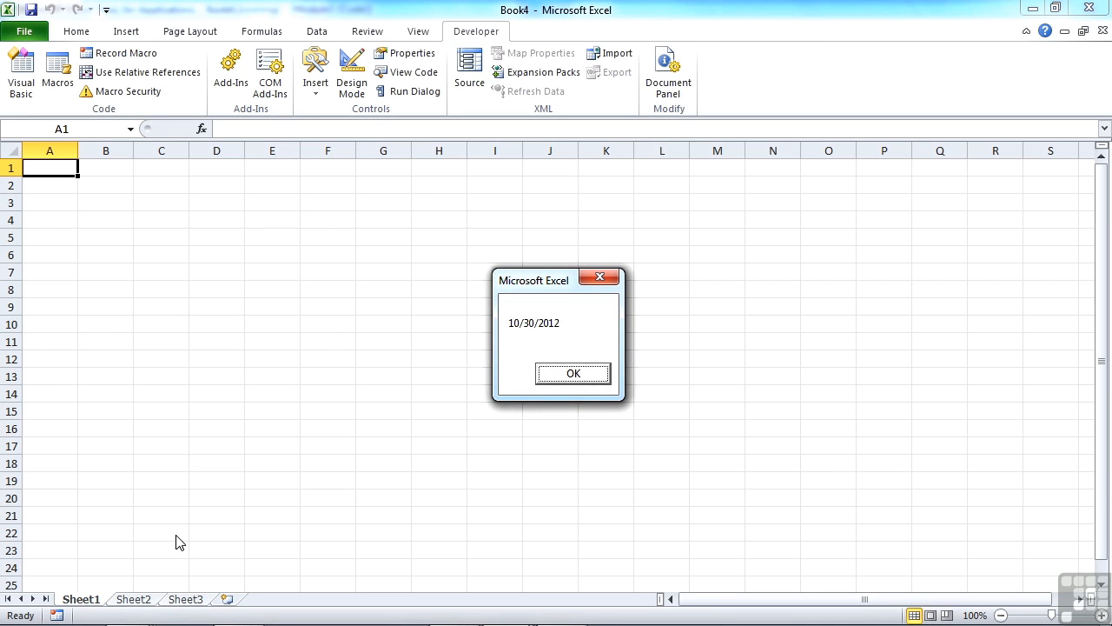
click(573, 373)
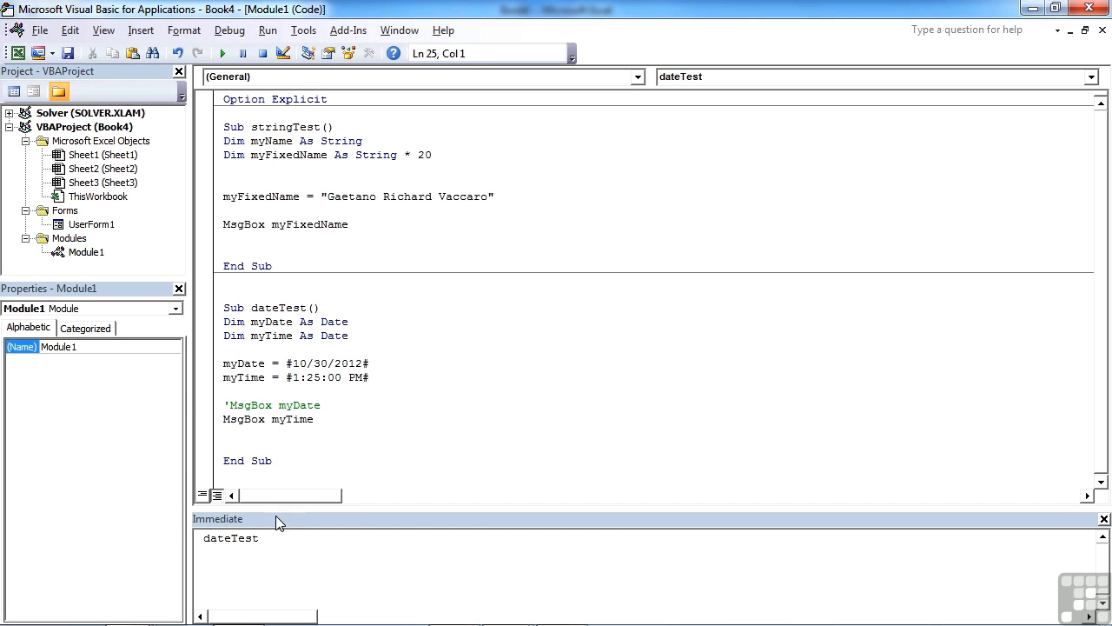
Run dateTest from the Immediate window and dismiss the message showing 1:25:00 PM
click(271, 537)
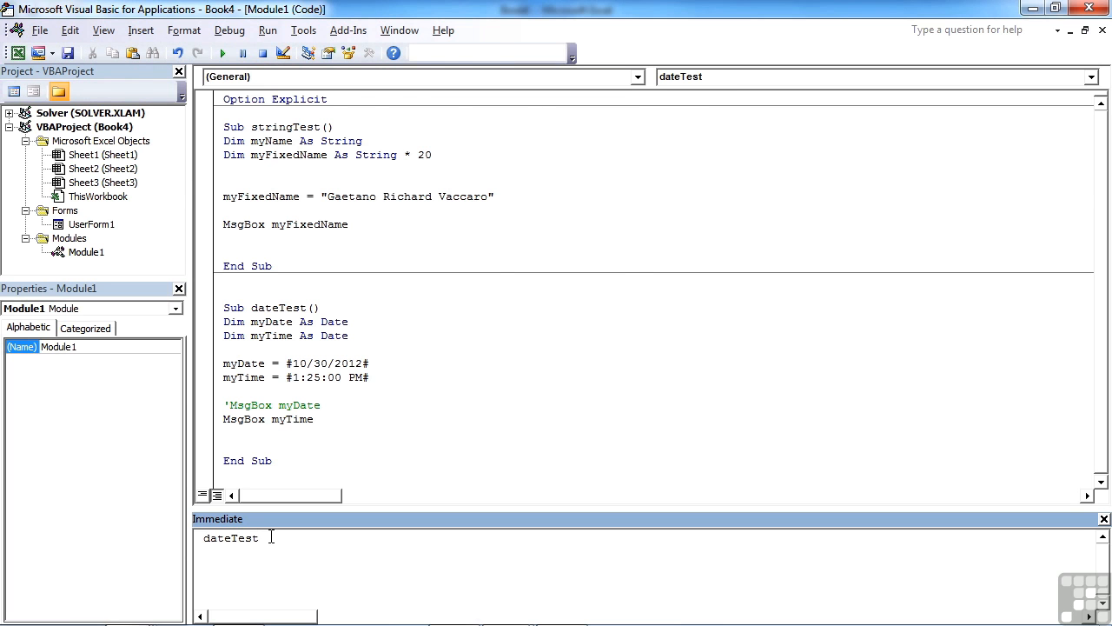
key(Return)
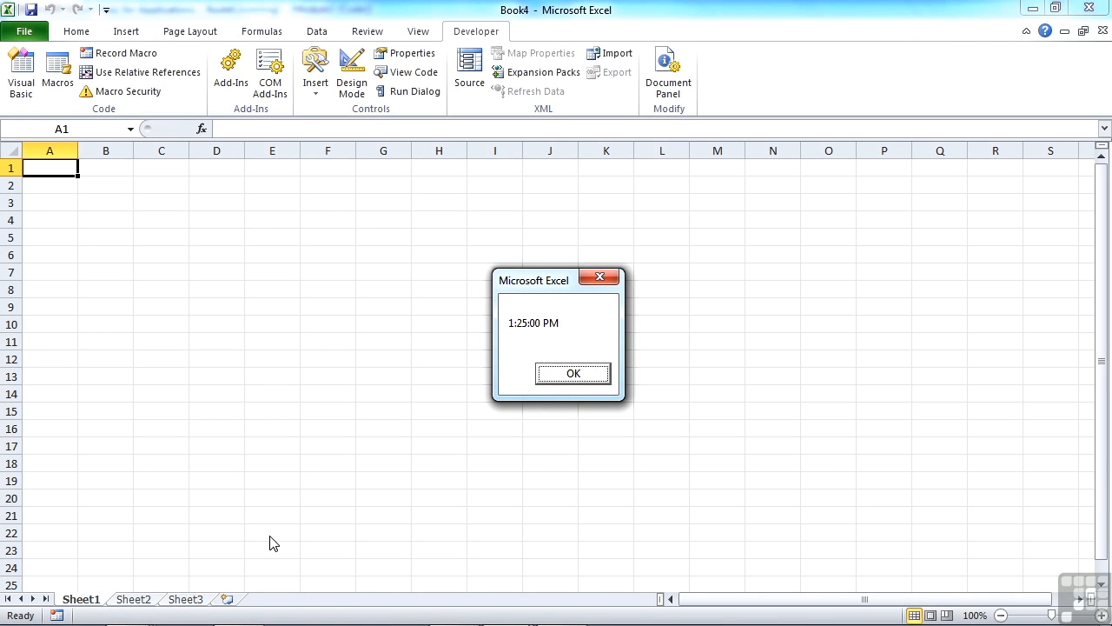
click(573, 373)
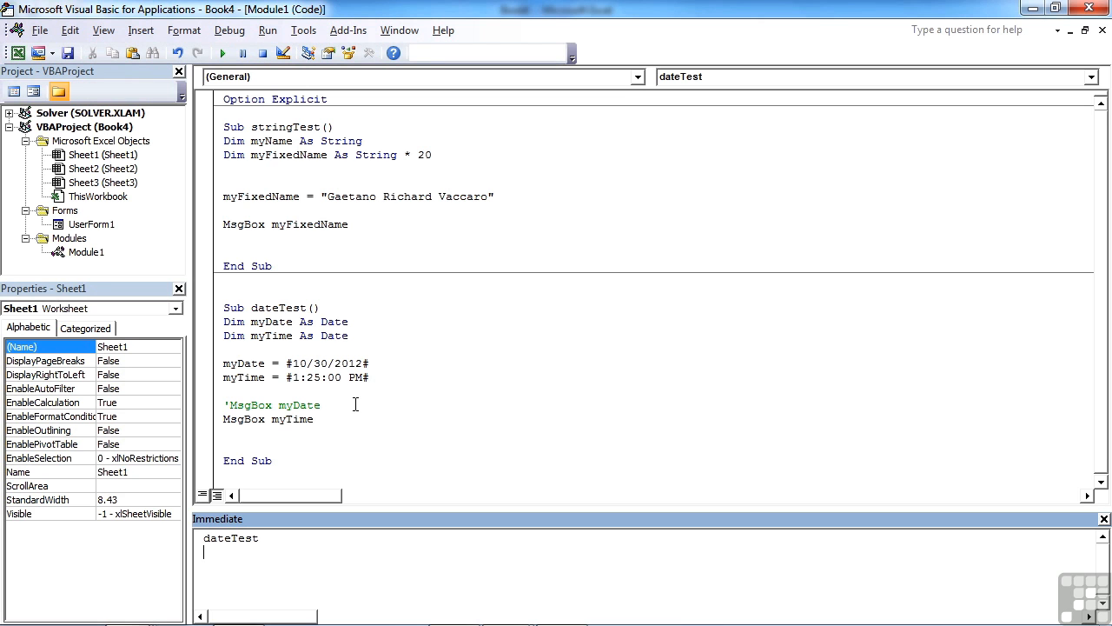
double_click(328, 362)
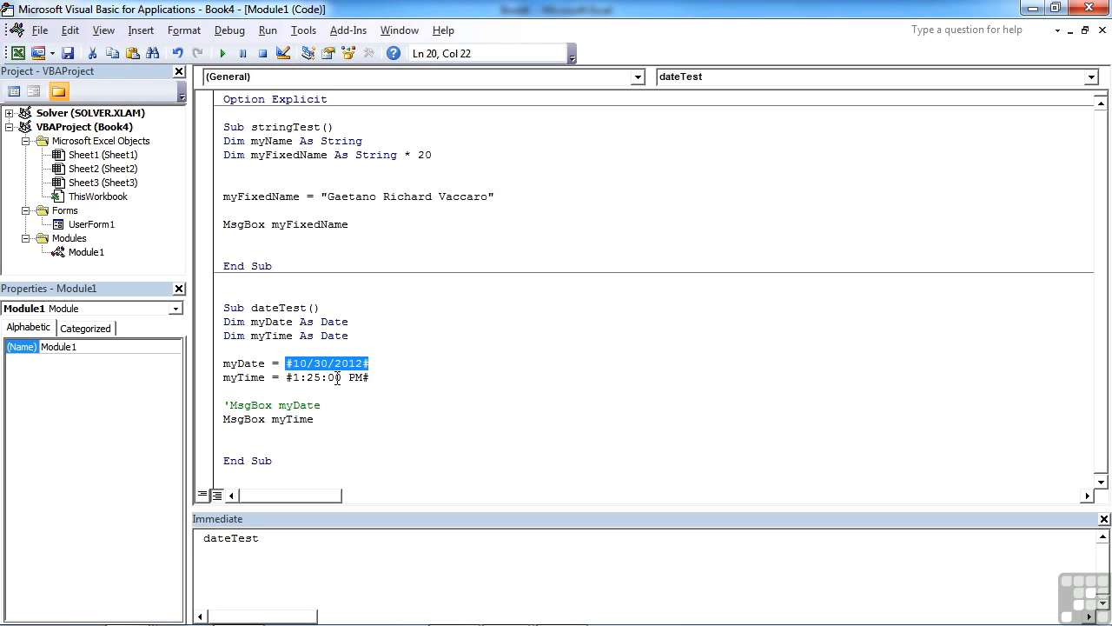
click(371, 363)
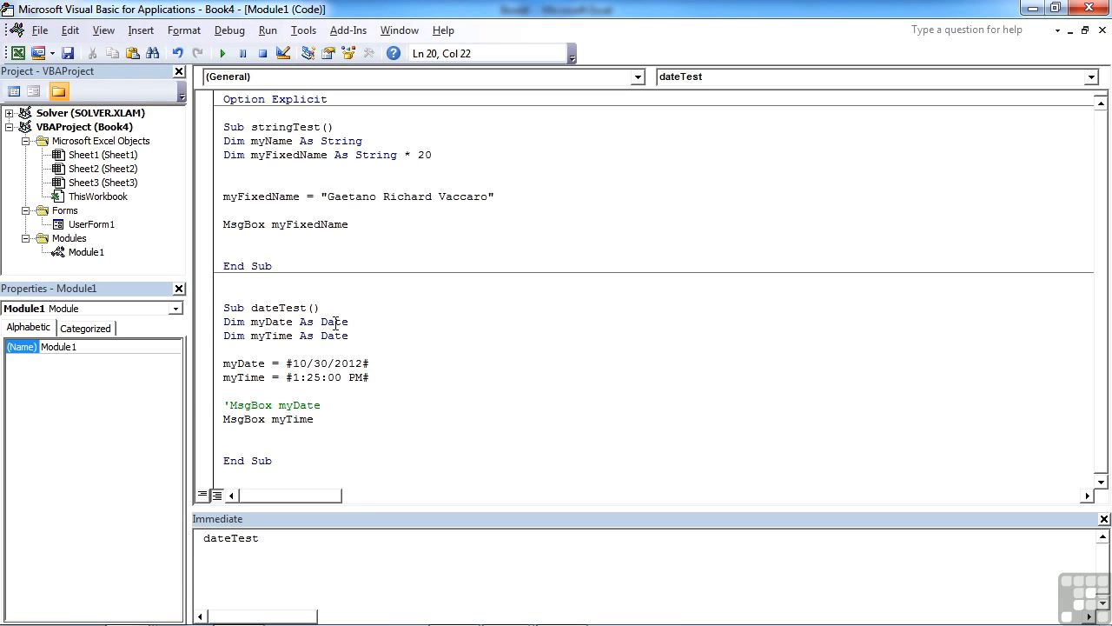
double_click(334, 321)
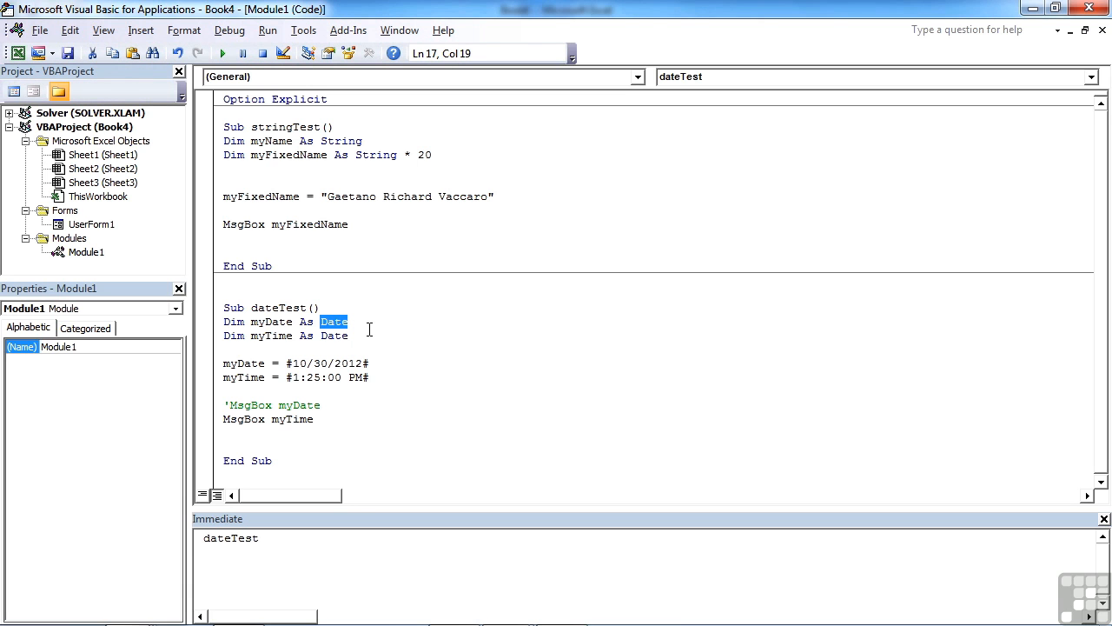